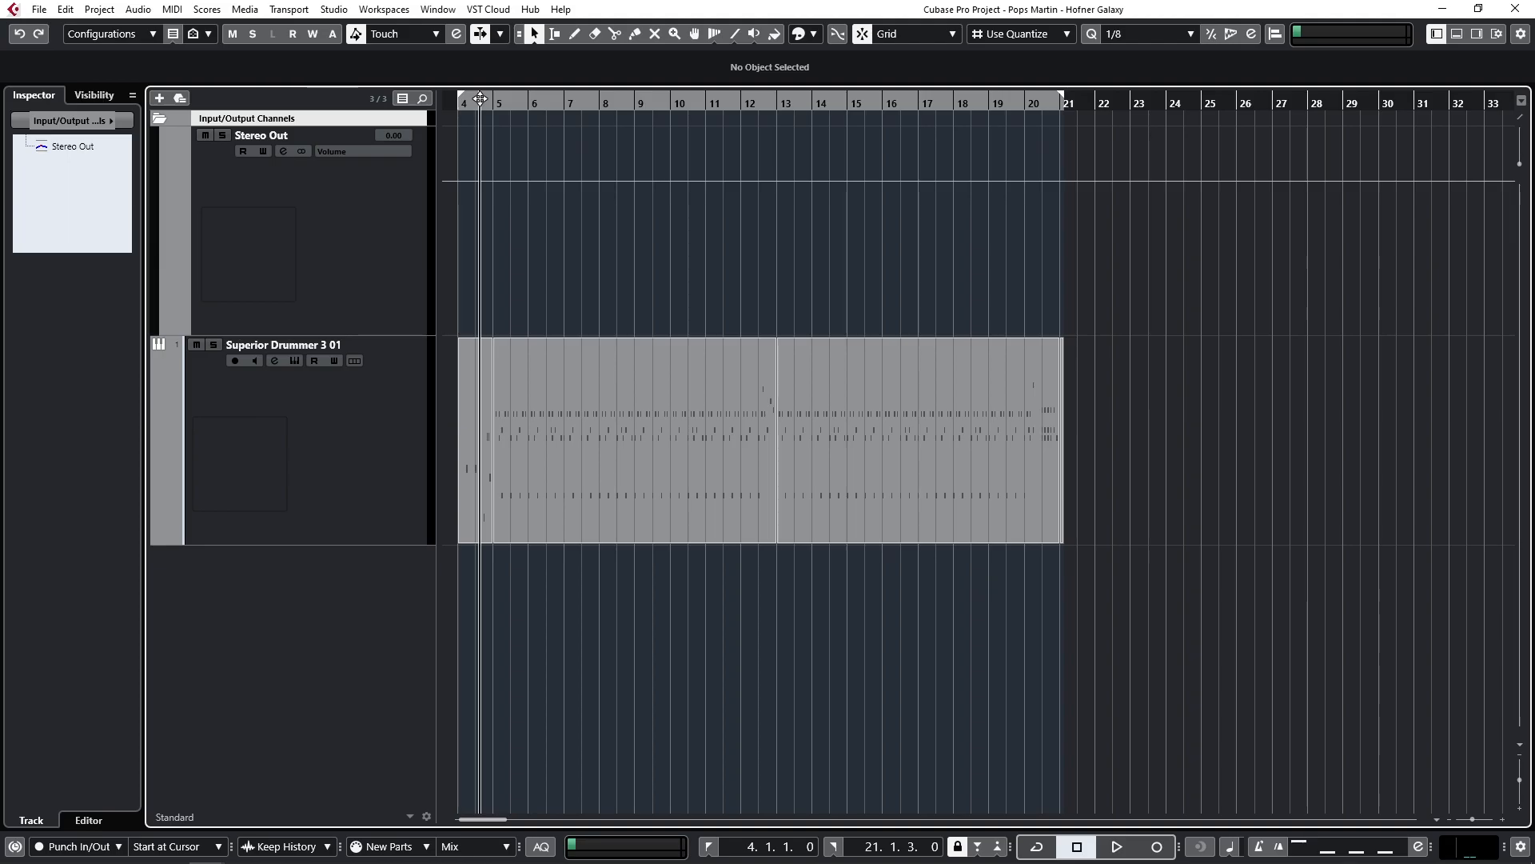
# Step: Review the TotalMix FX mixer routing with the ADAT 1/2 loopback output, then bring OBS Studio forward
pyautogui.click(1115, 846)
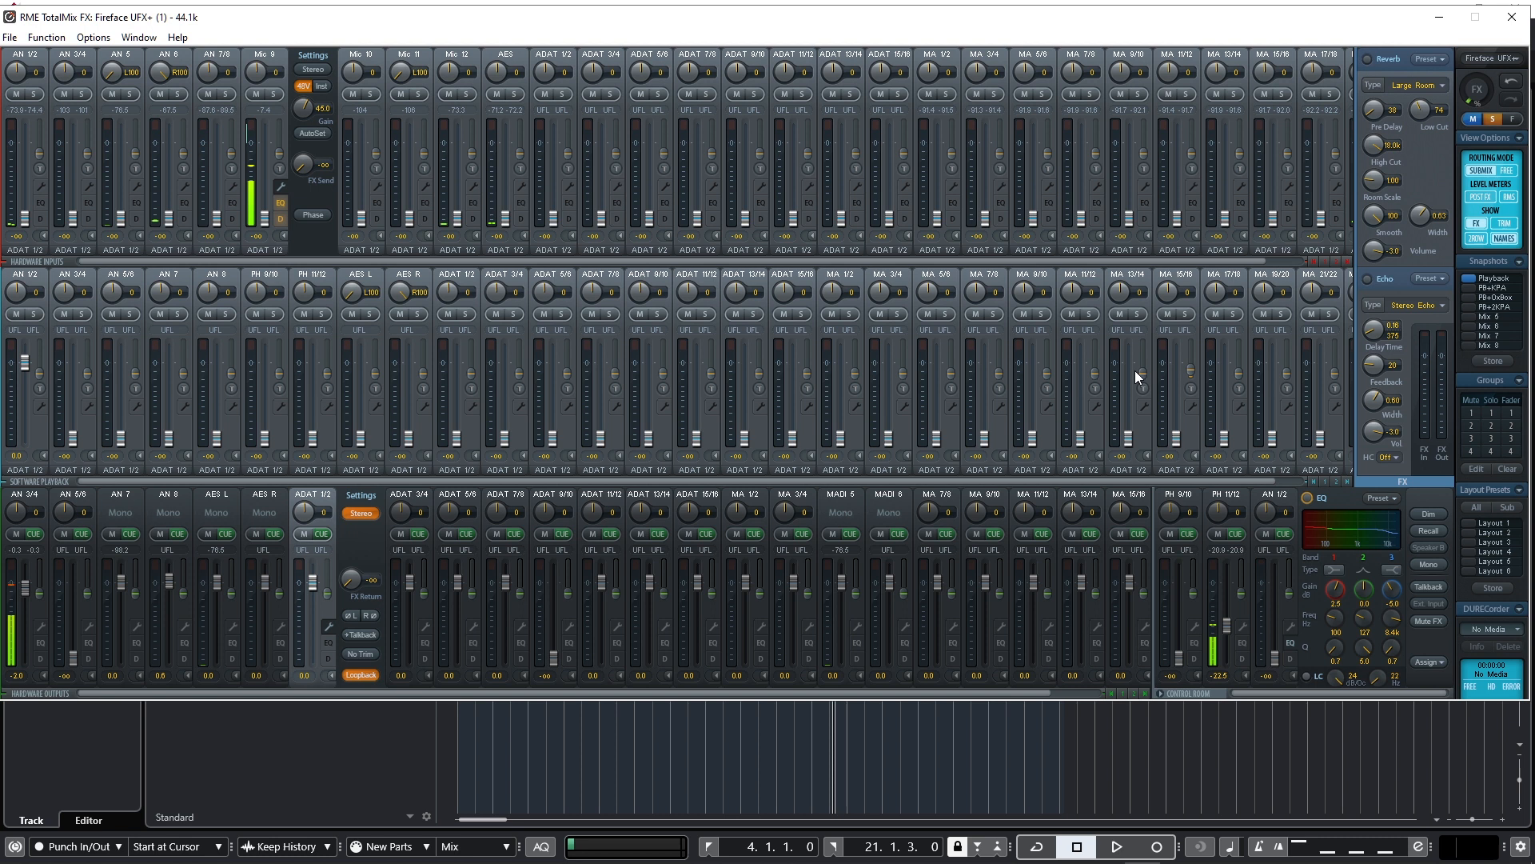
pyautogui.moveTo(29, 603)
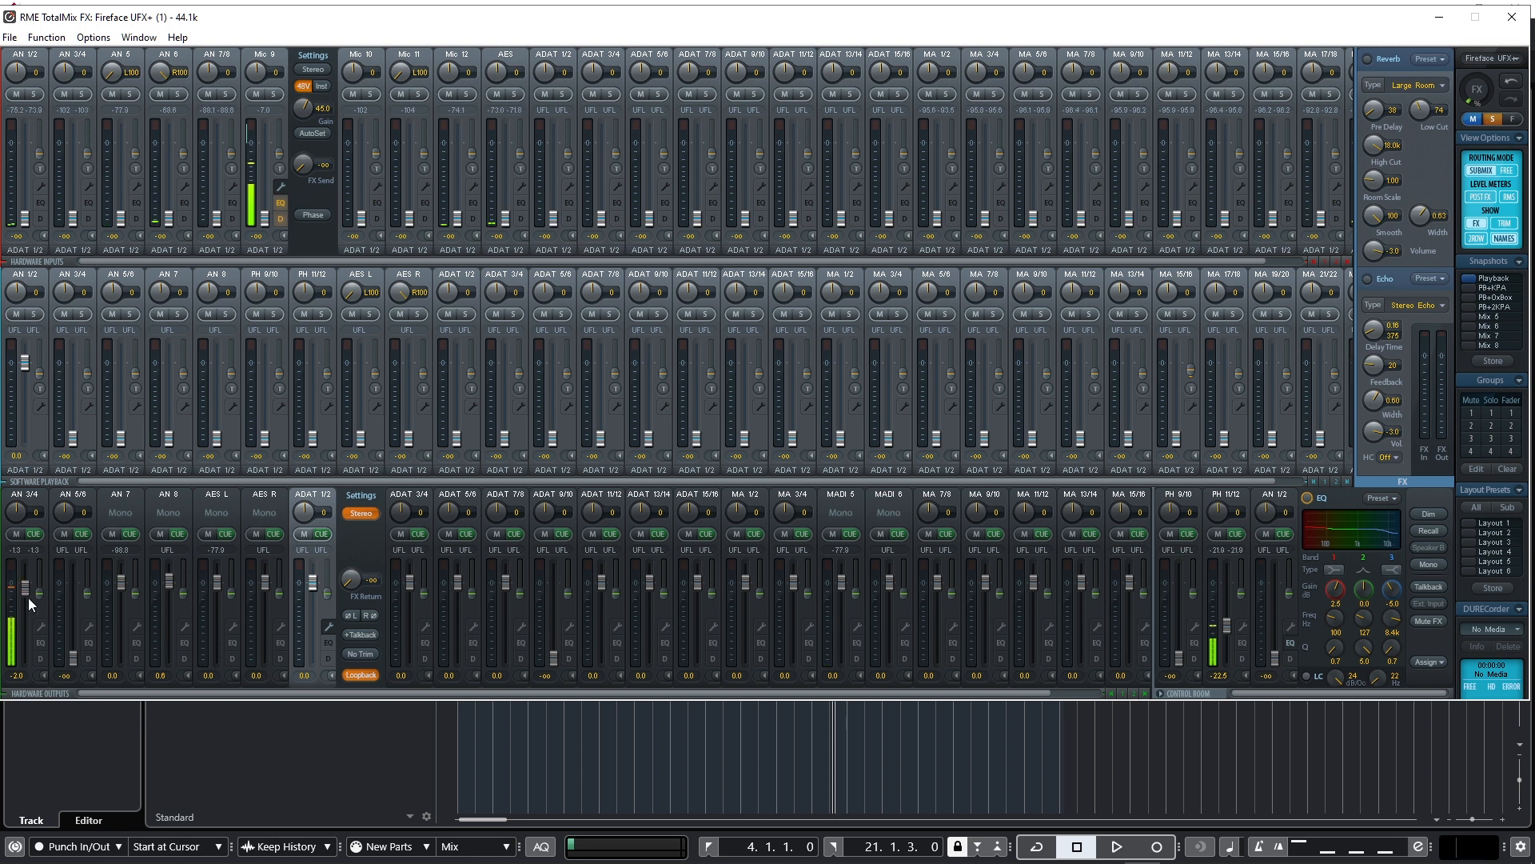
pyautogui.moveTo(1188, 606)
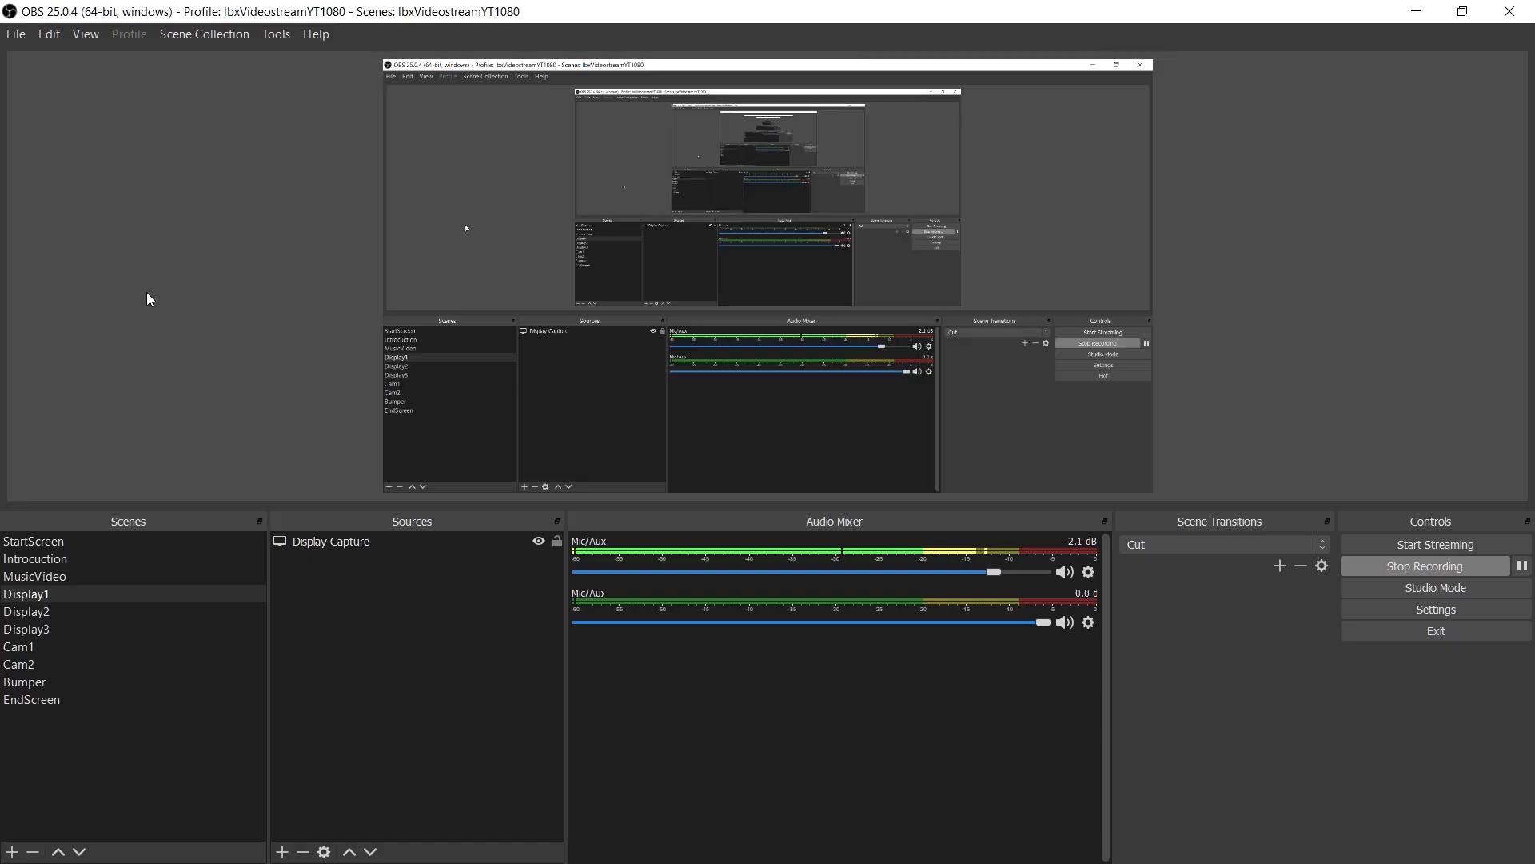
pyautogui.click(16, 34)
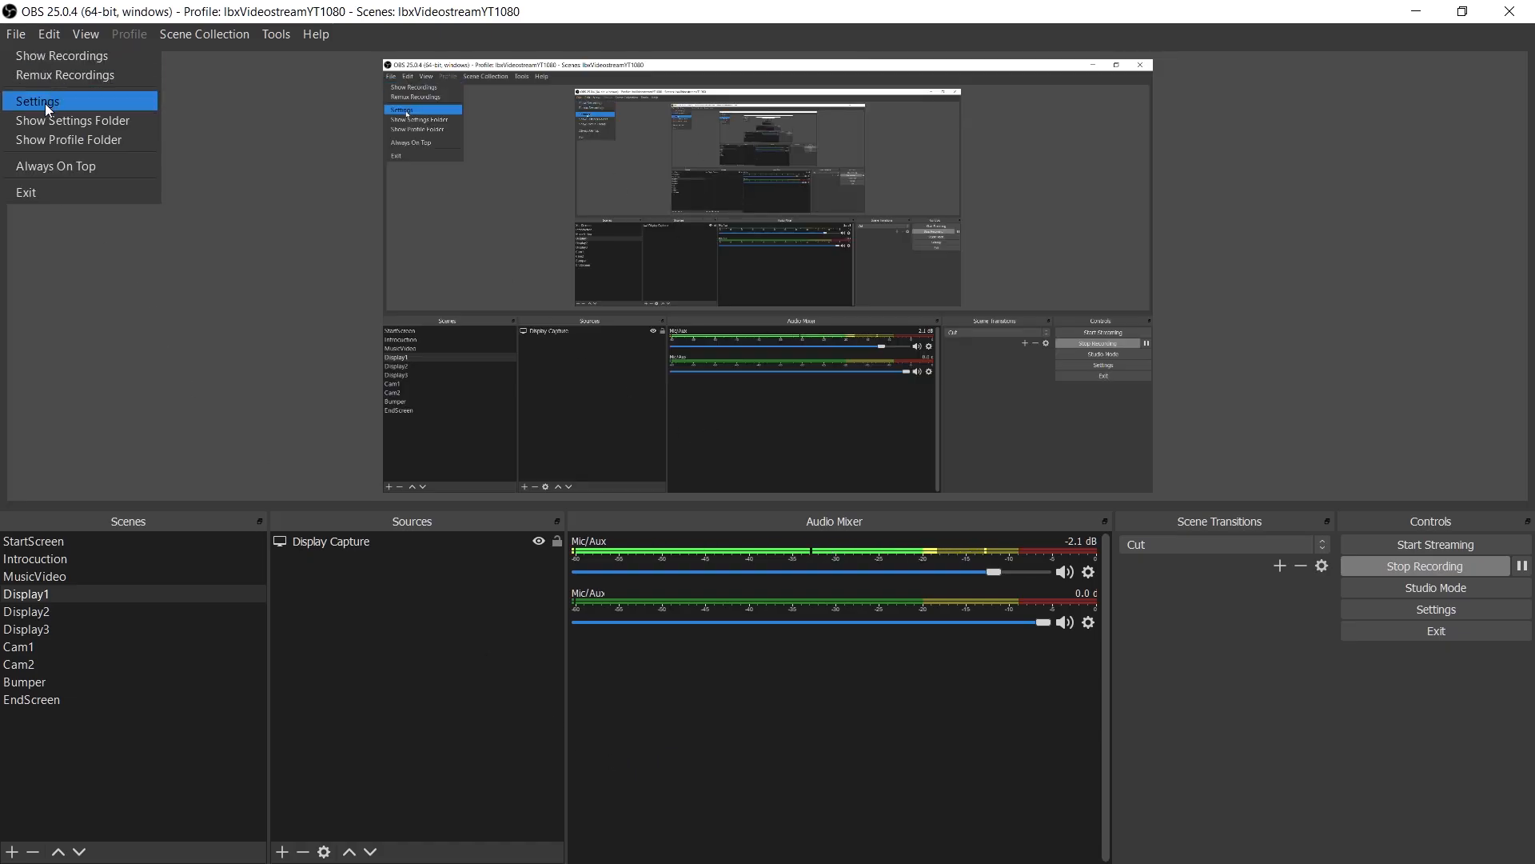
pyautogui.click(37, 101)
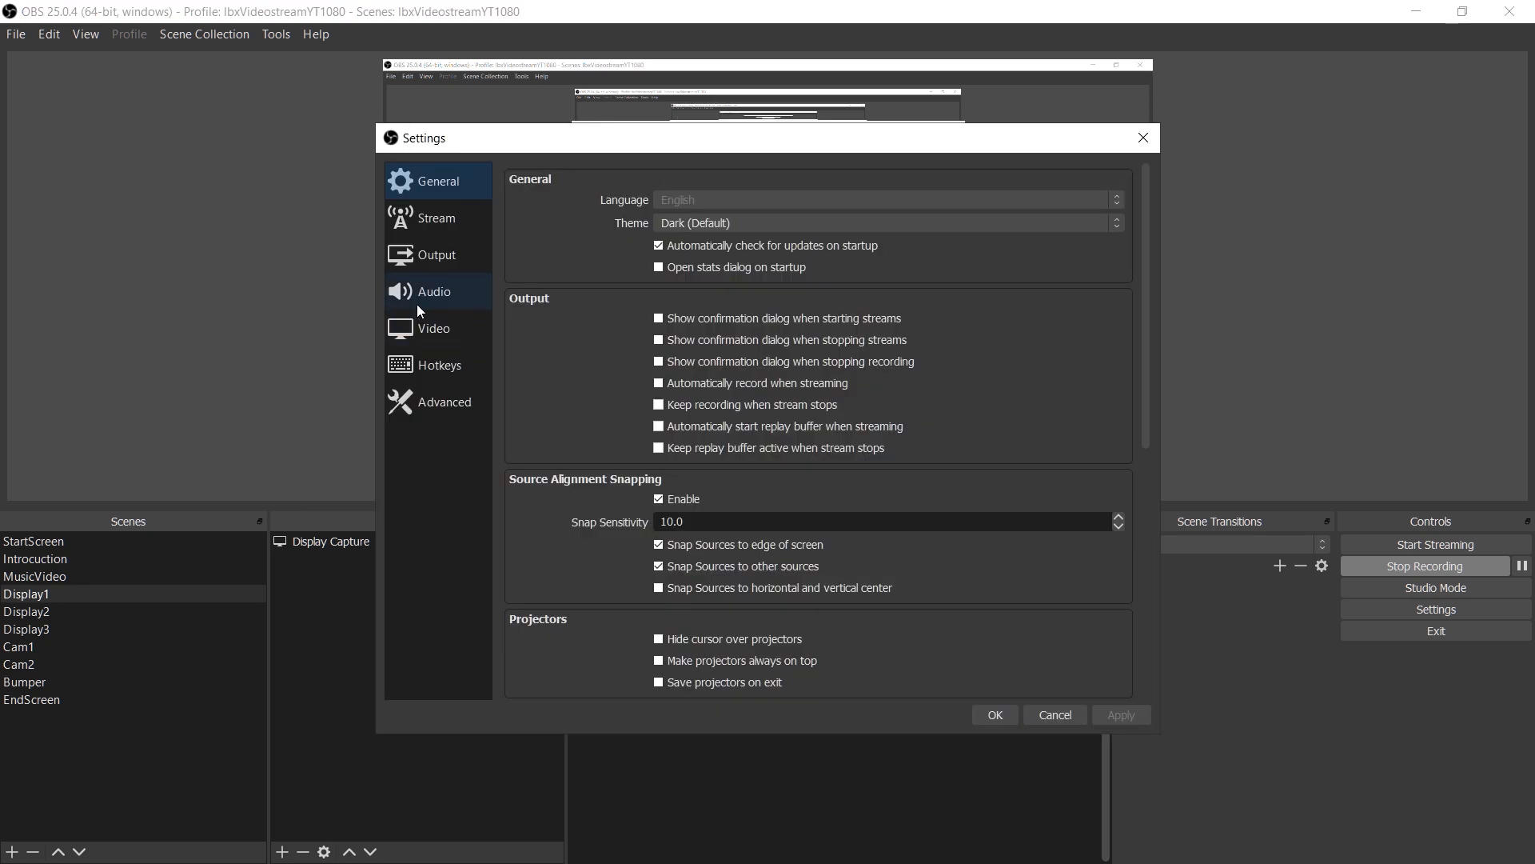
pyautogui.click(433, 291)
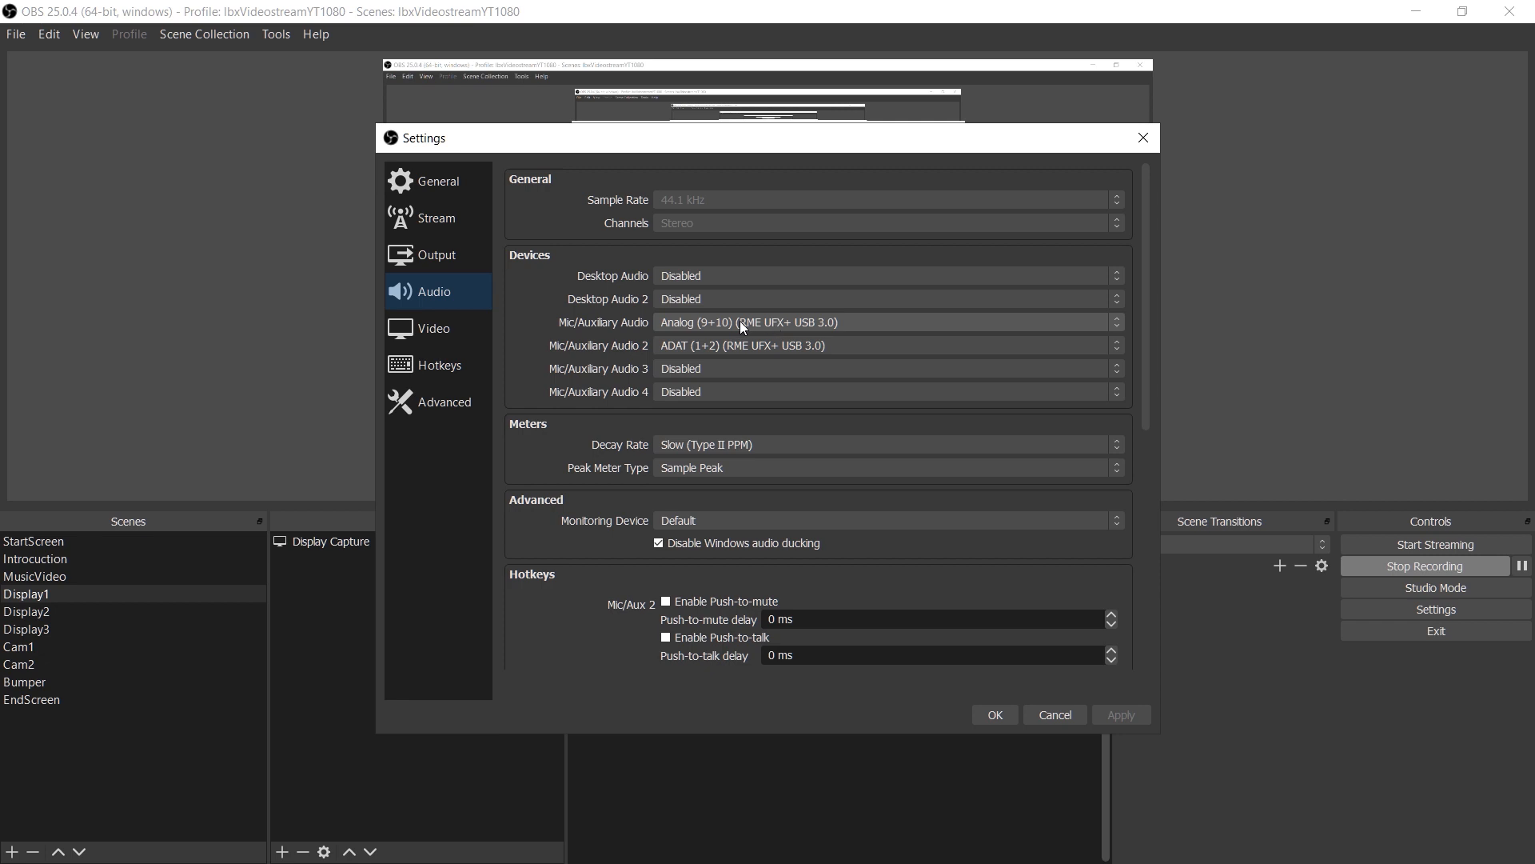
pyautogui.moveTo(783, 335)
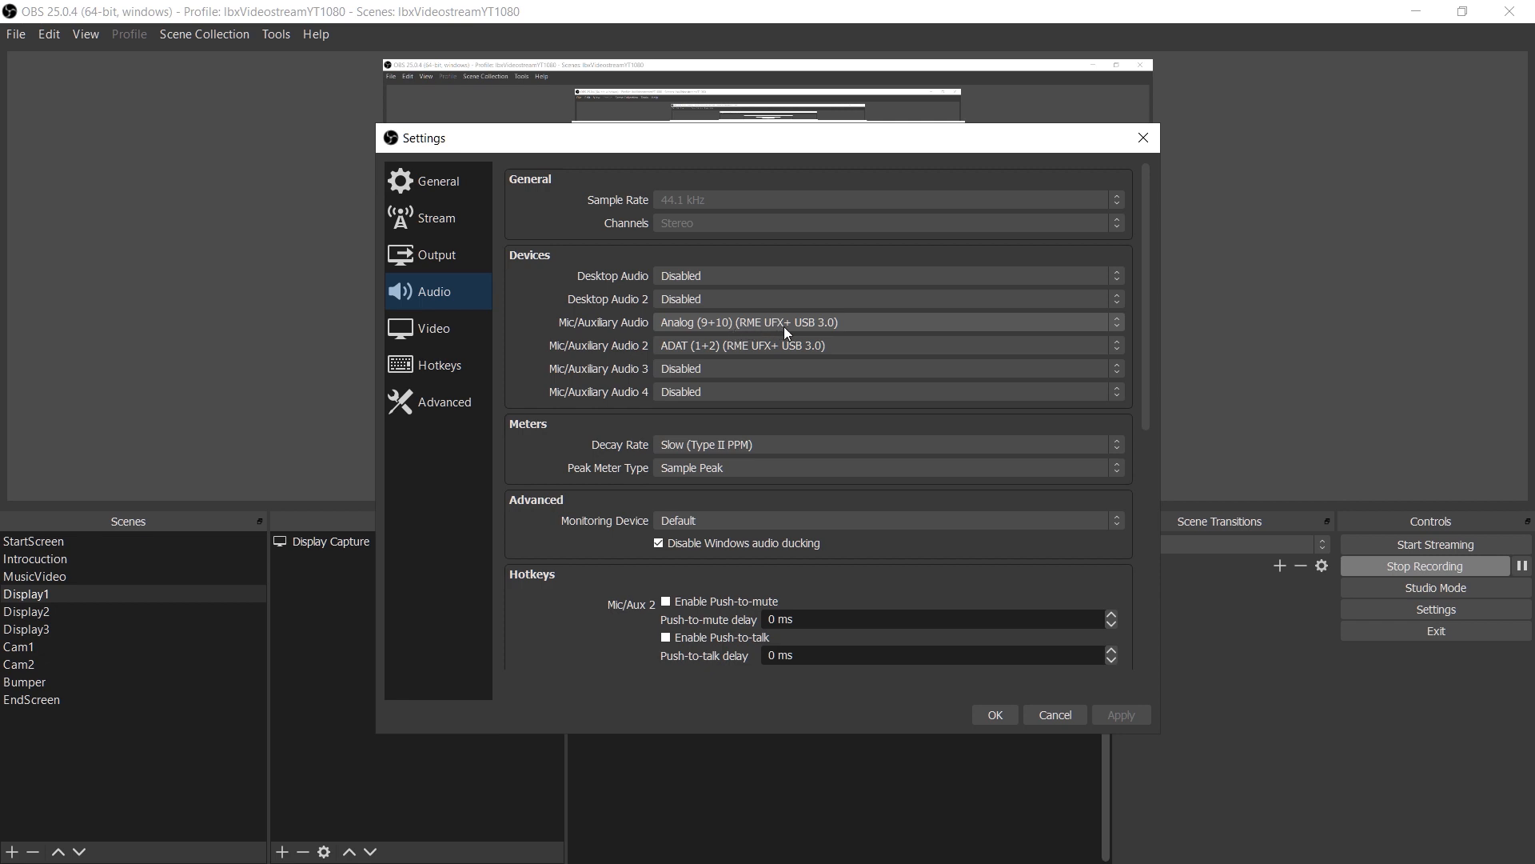
pyautogui.moveTo(572, 330)
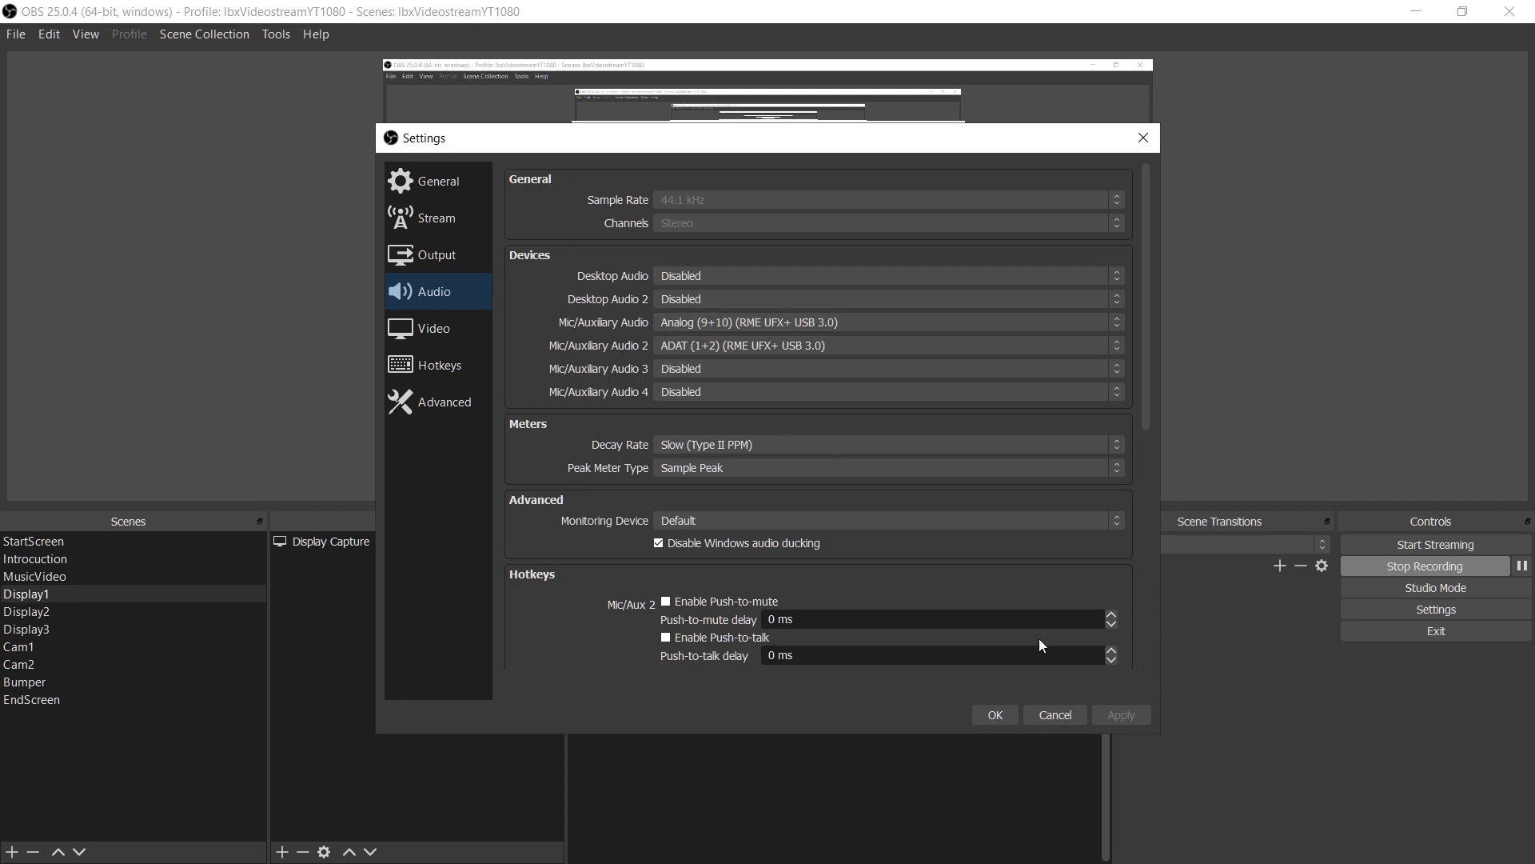
pyautogui.click(994, 713)
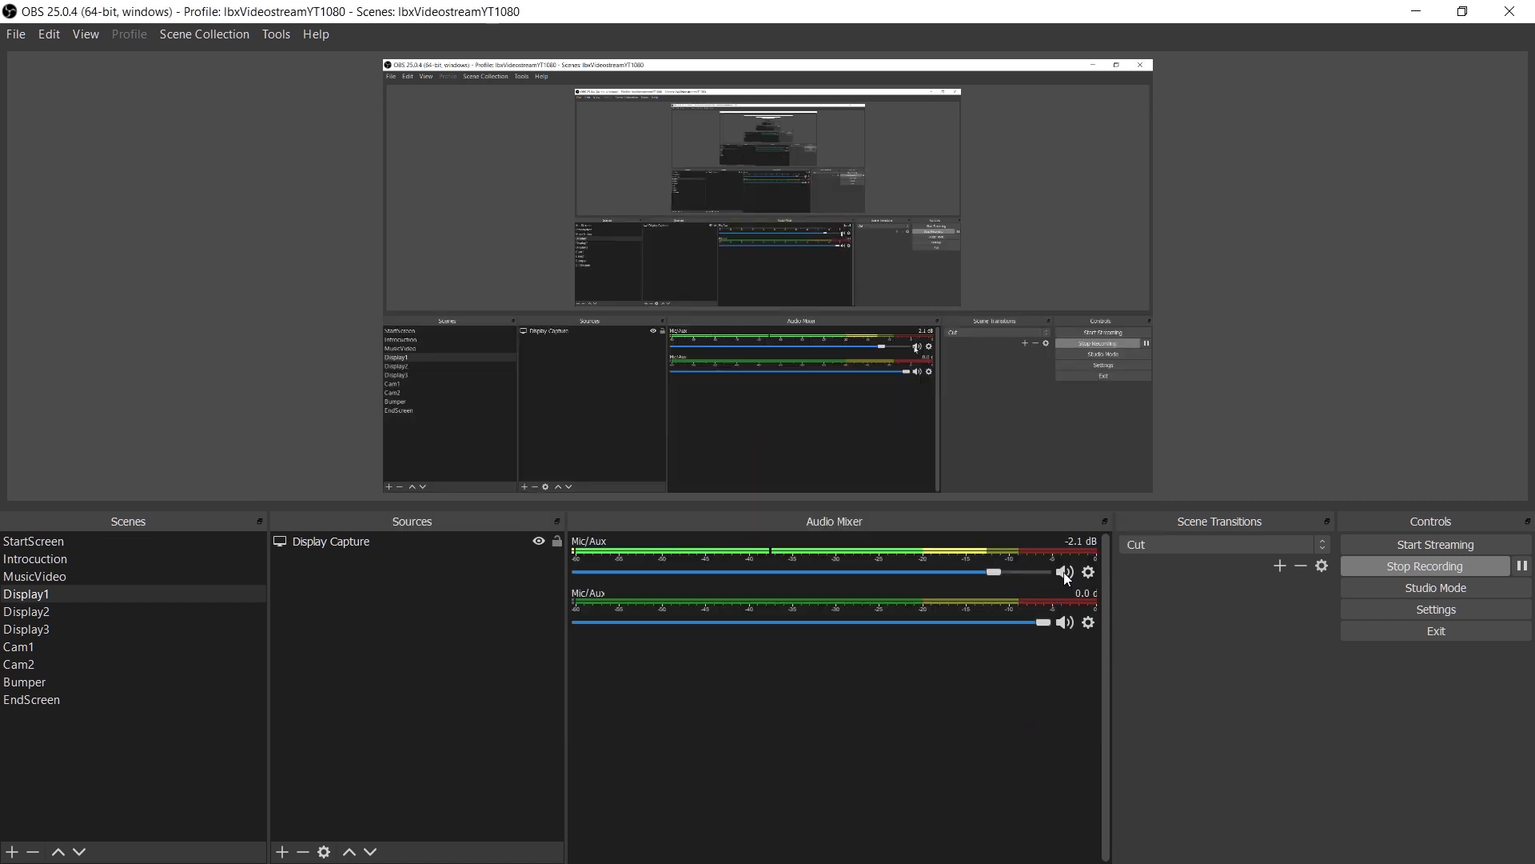
# Step: Set Mic/Aux to mono in Advanced Audio Properties, keeping its 320 ms sync offset, then close the dialog
pyautogui.click(1088, 573)
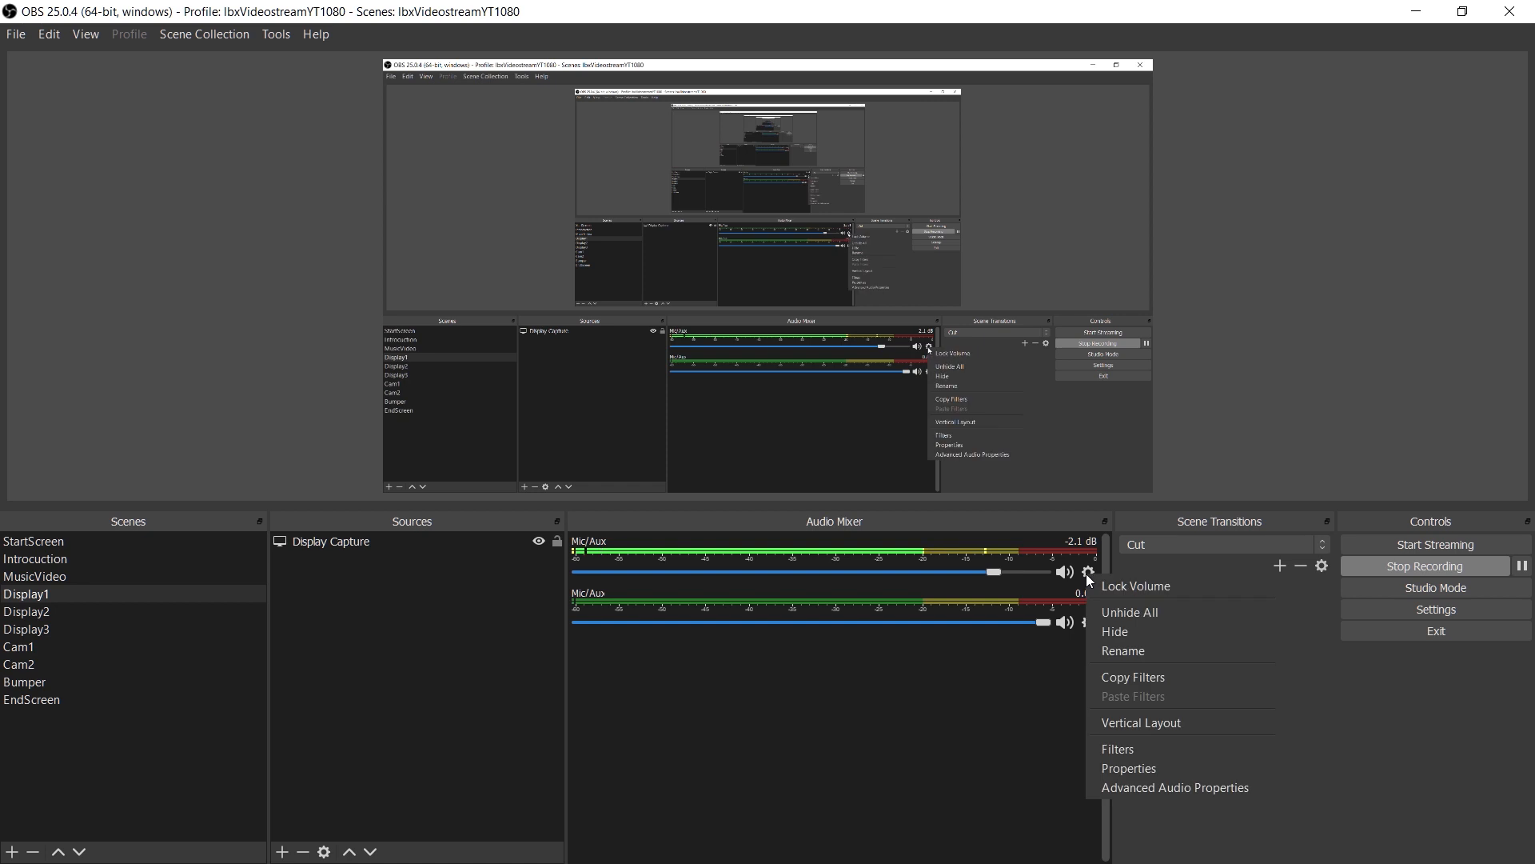
pyautogui.moveTo(1173, 787)
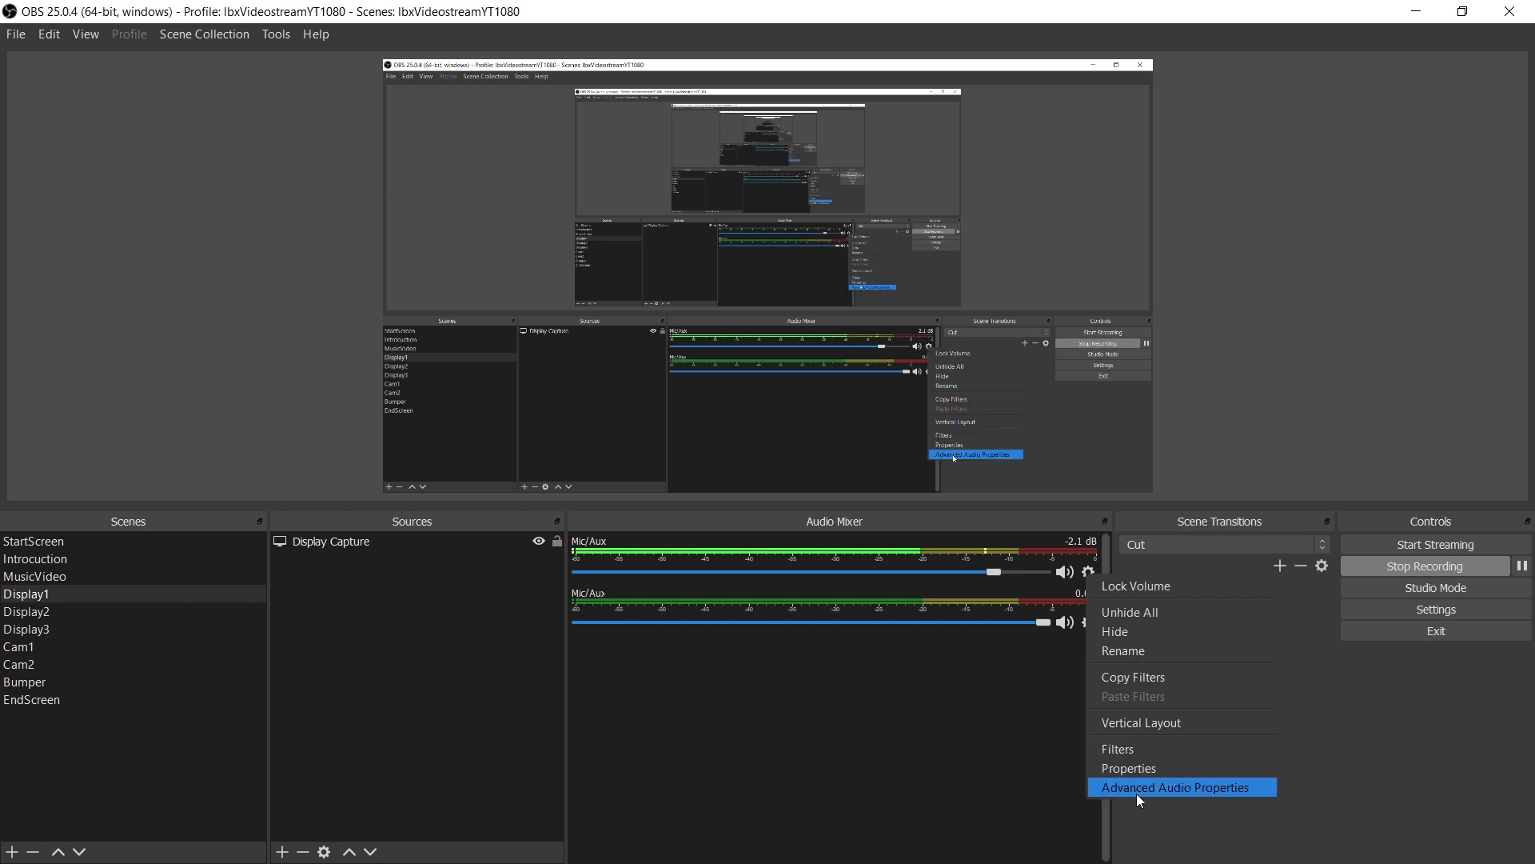
pyautogui.click(1175, 787)
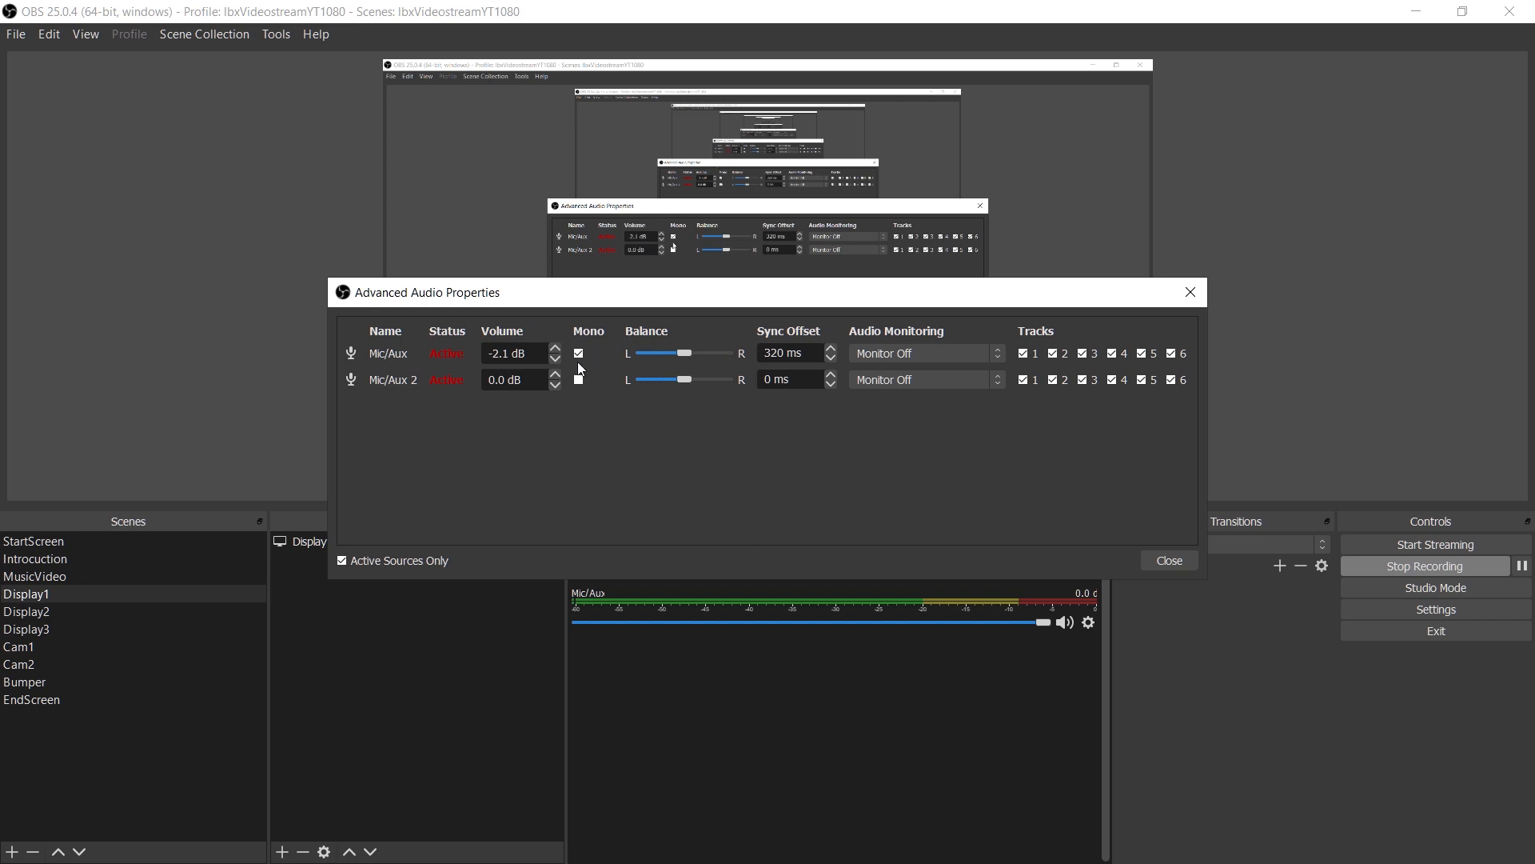
pyautogui.click(577, 352)
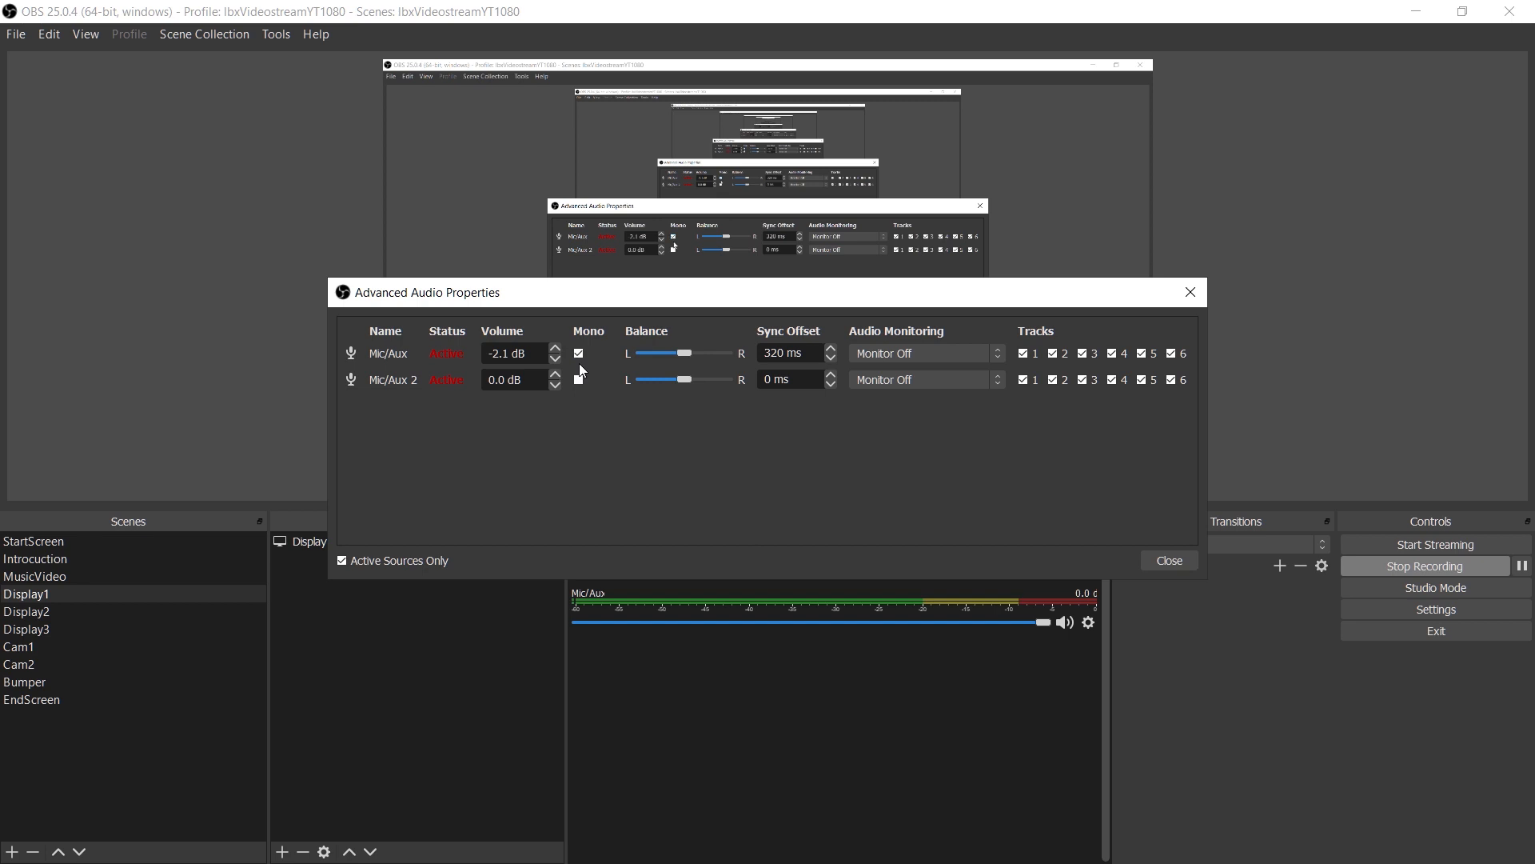
pyautogui.click(579, 352)
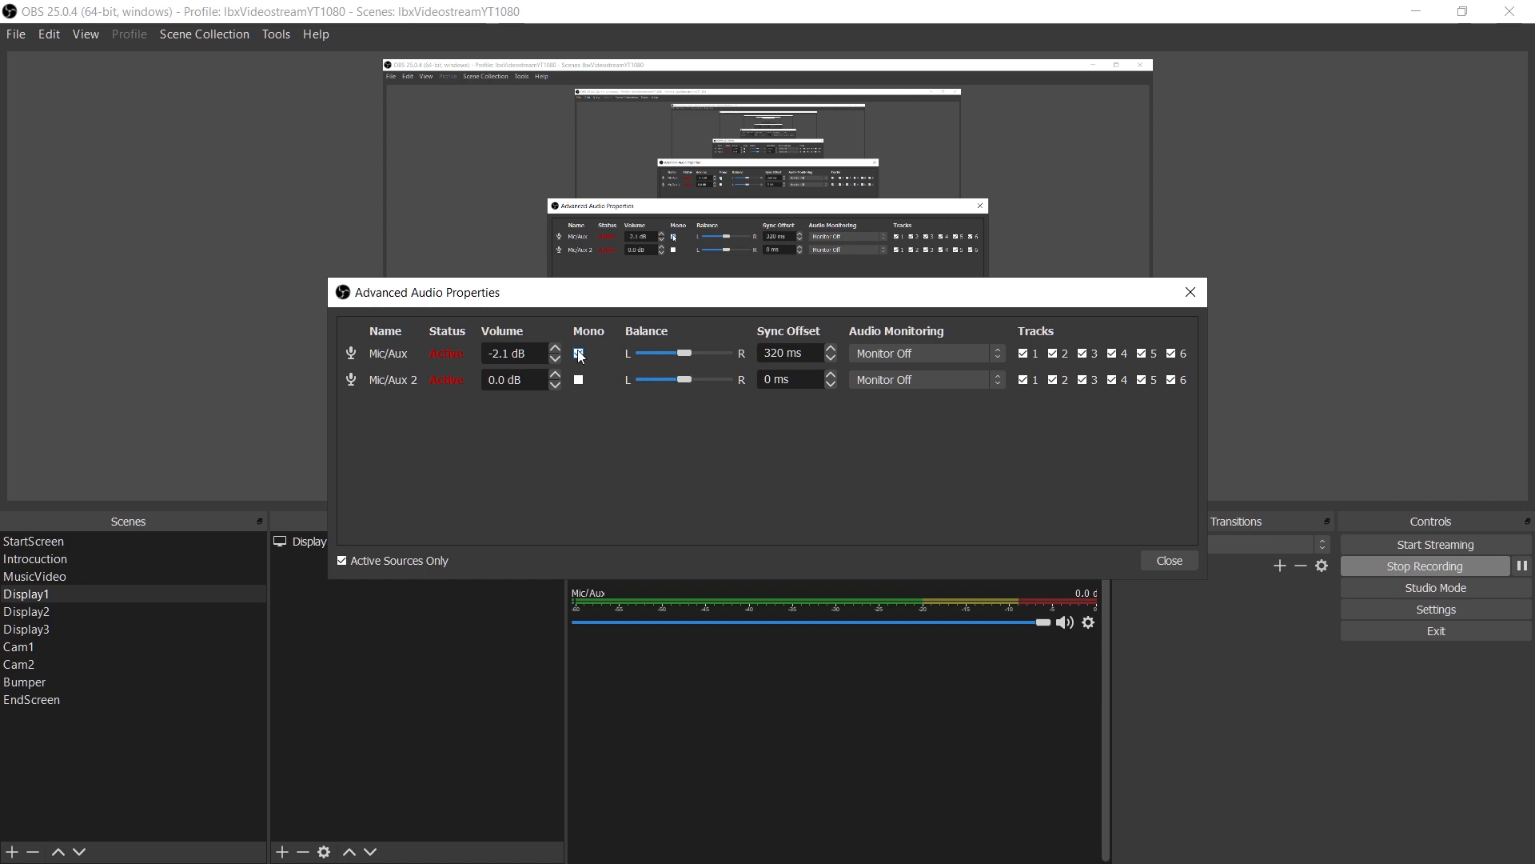
pyautogui.click(578, 354)
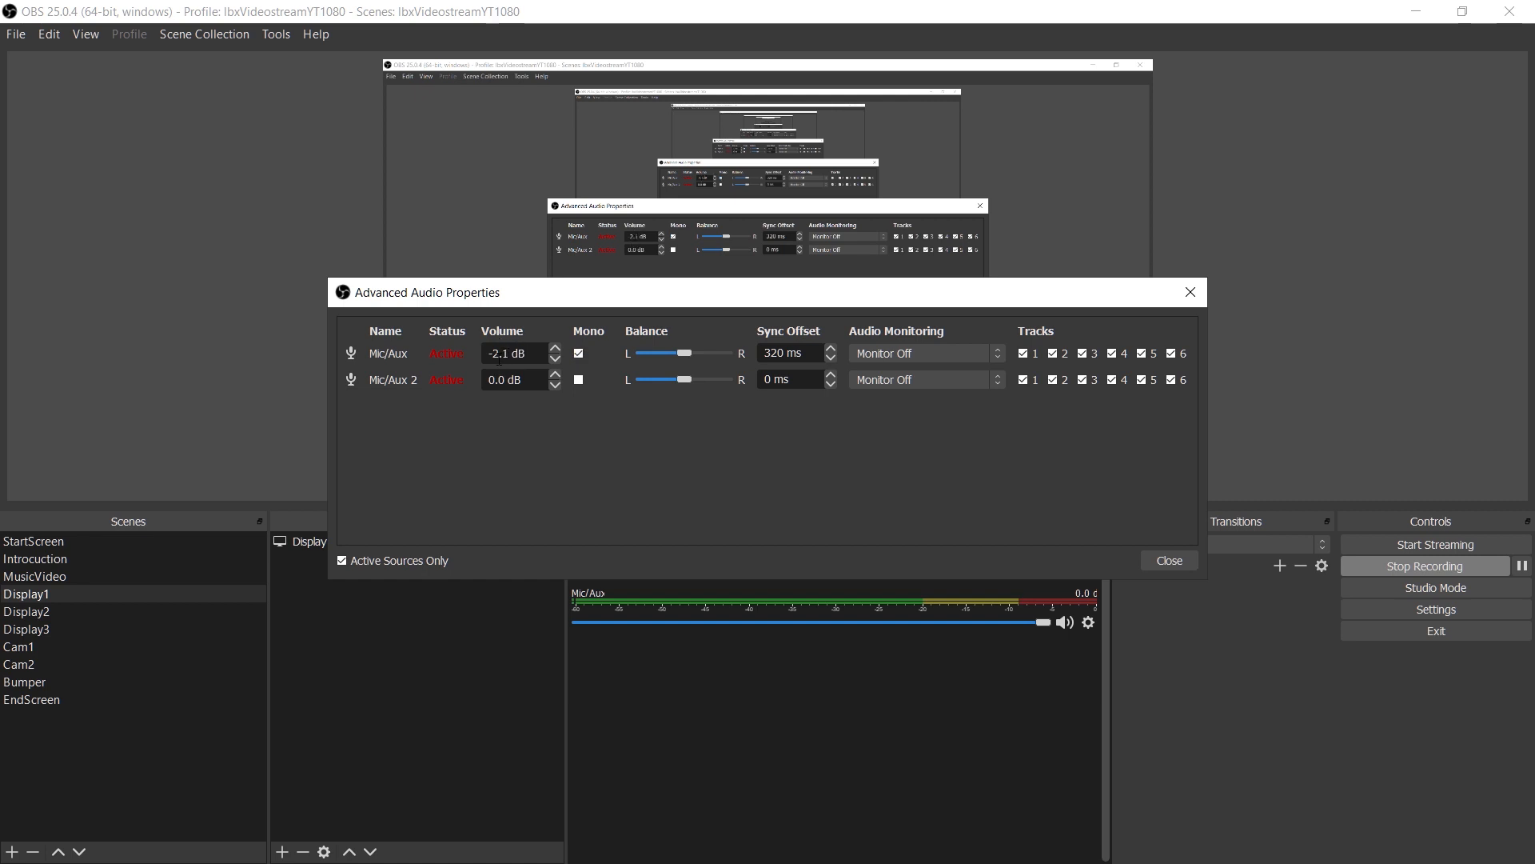
pyautogui.moveTo(806, 329)
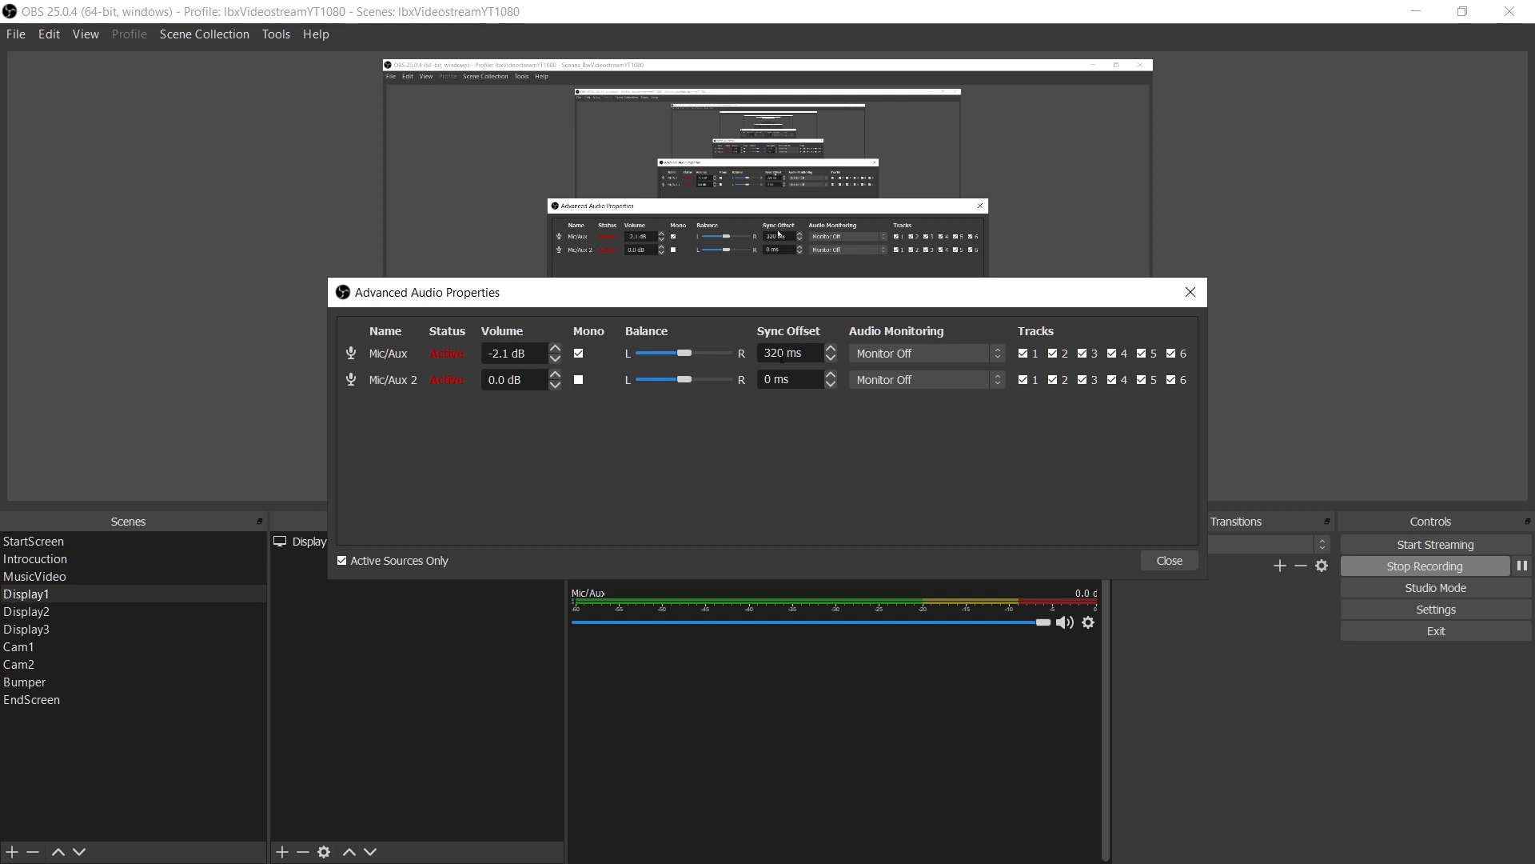
pyautogui.moveTo(902, 509)
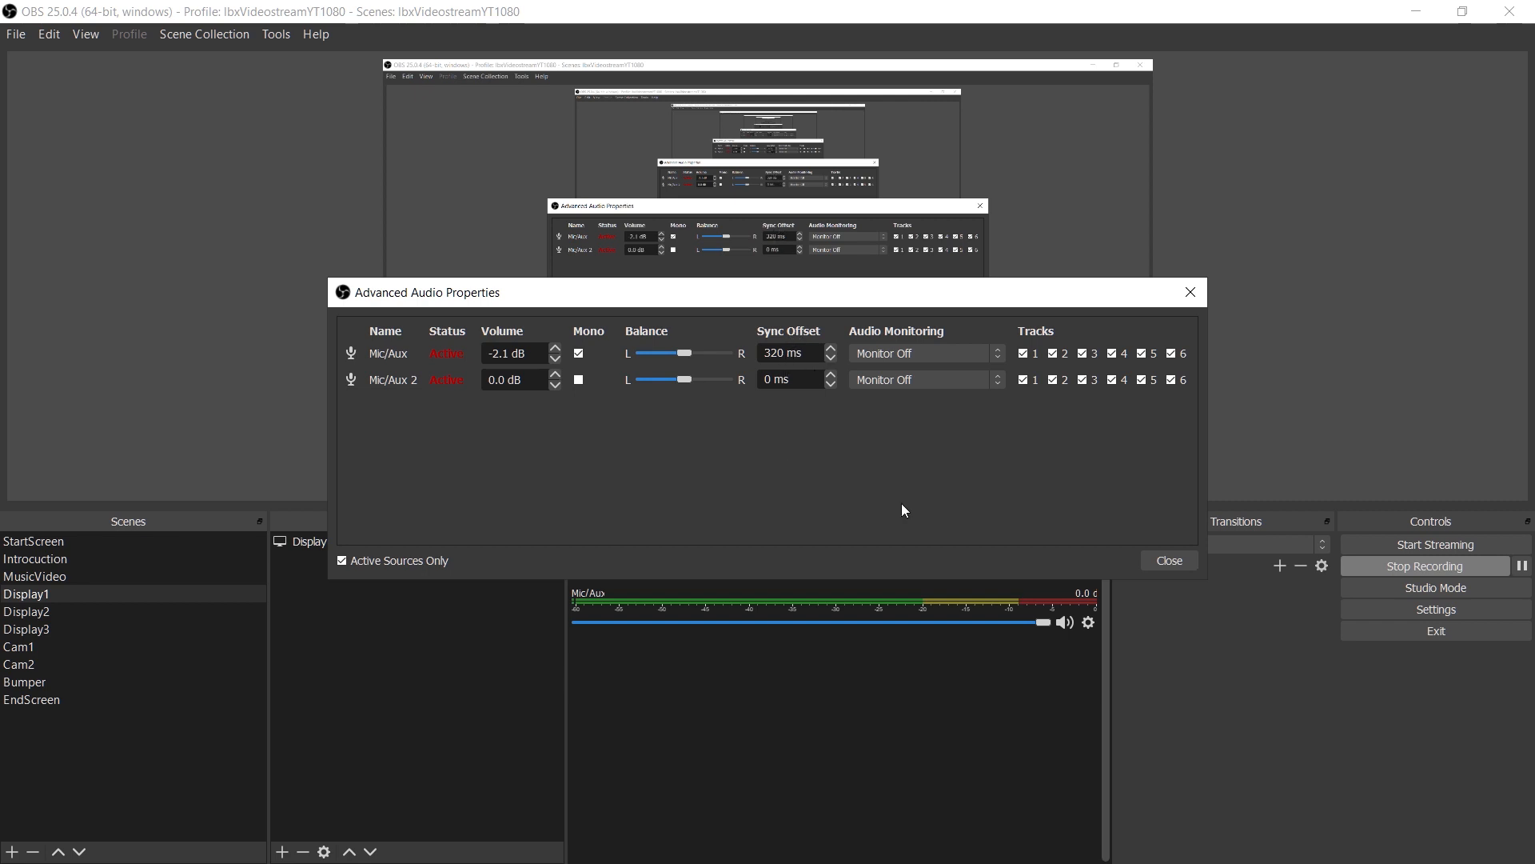
pyautogui.click(1167, 560)
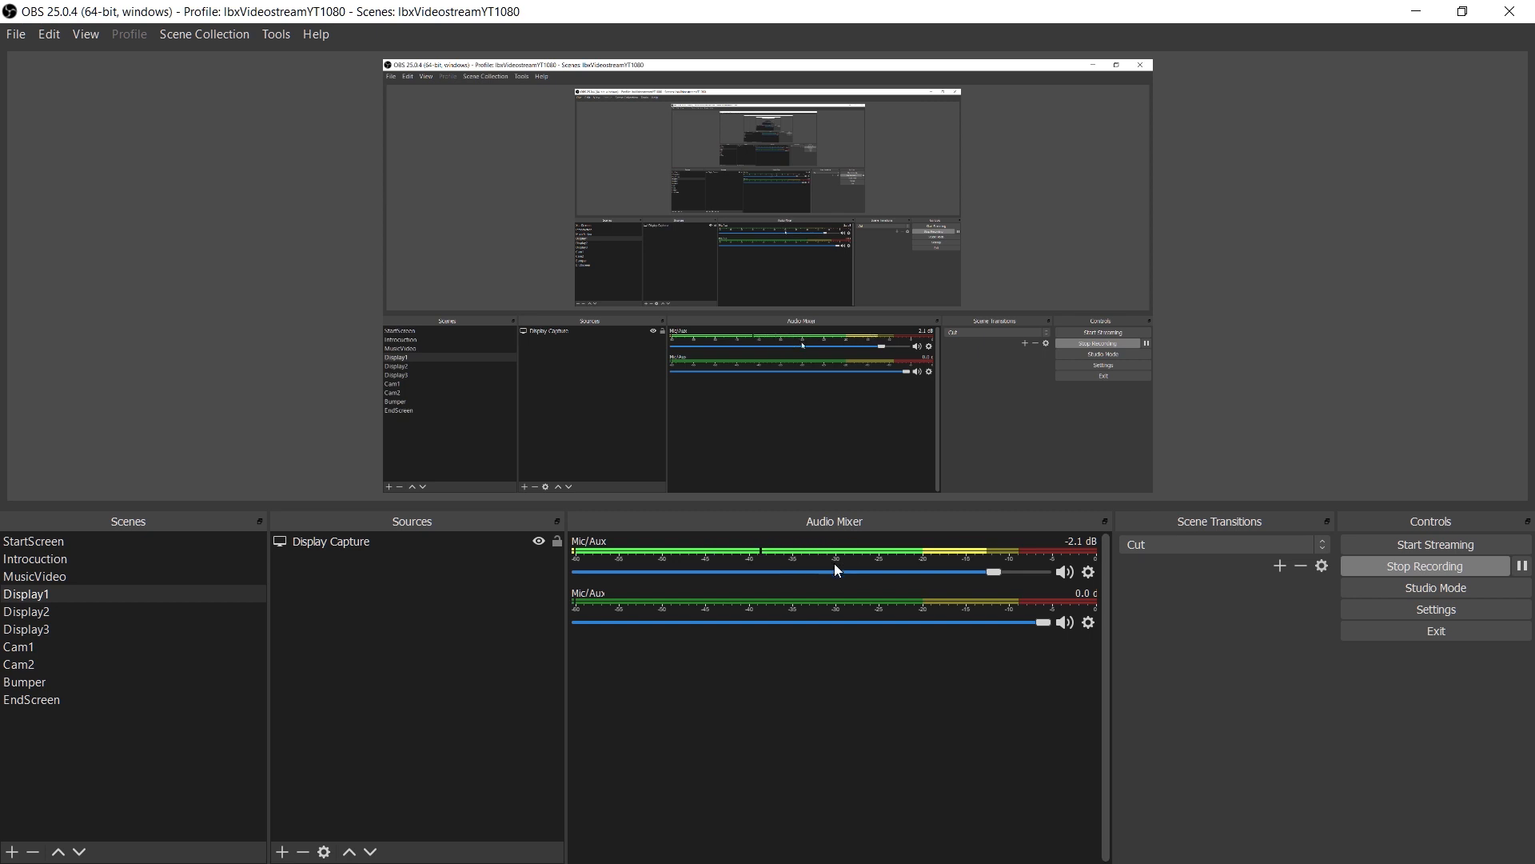
pyautogui.moveTo(577, 607)
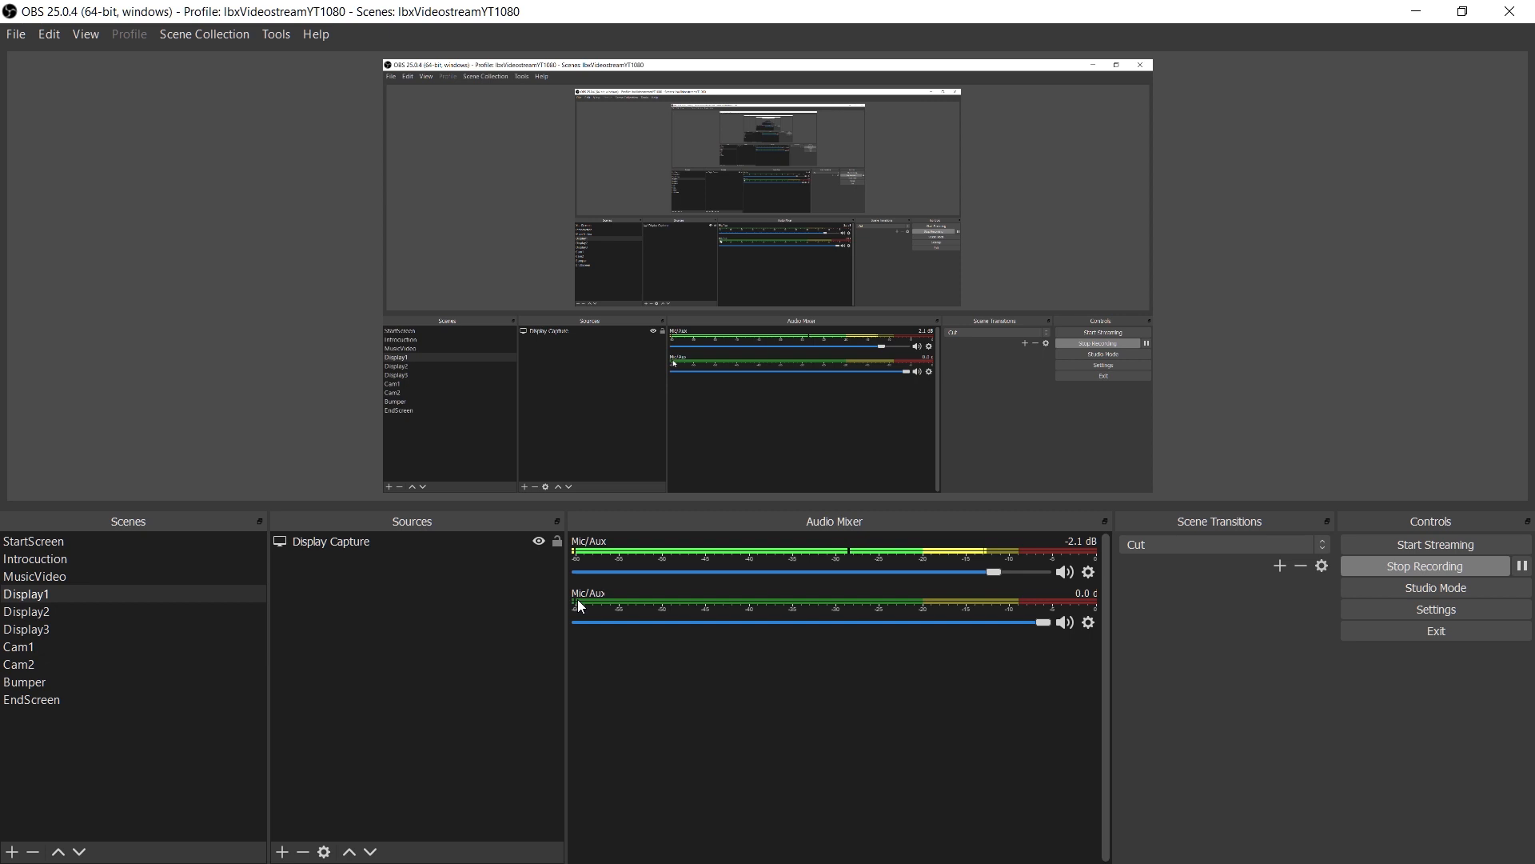
pyautogui.moveTo(607, 608)
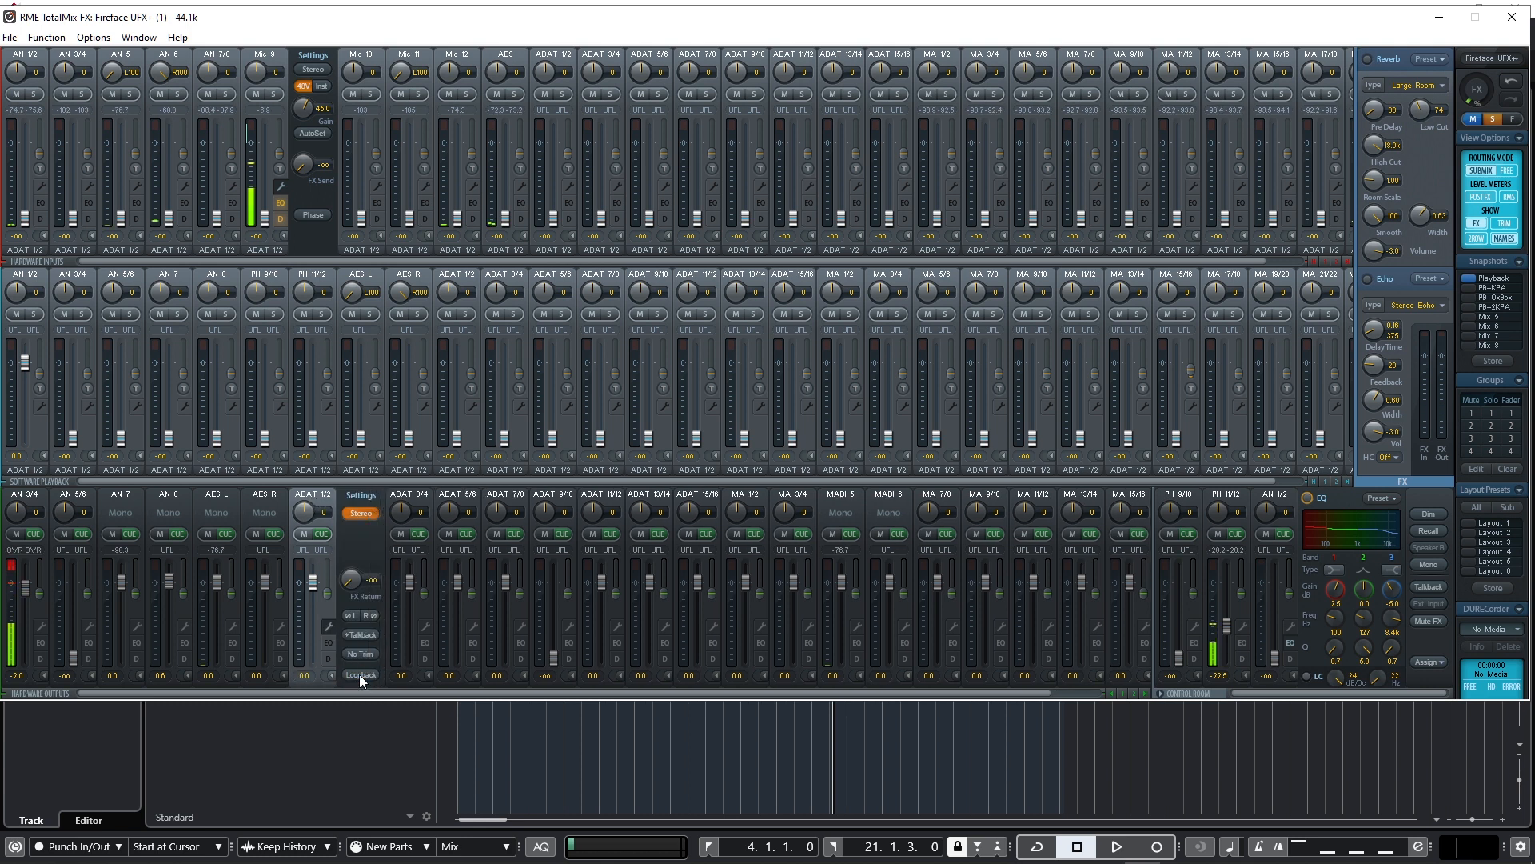
# Step: Toggle Loopback off and back on for the ADAT 1/2 hardware output
pyautogui.click(360, 675)
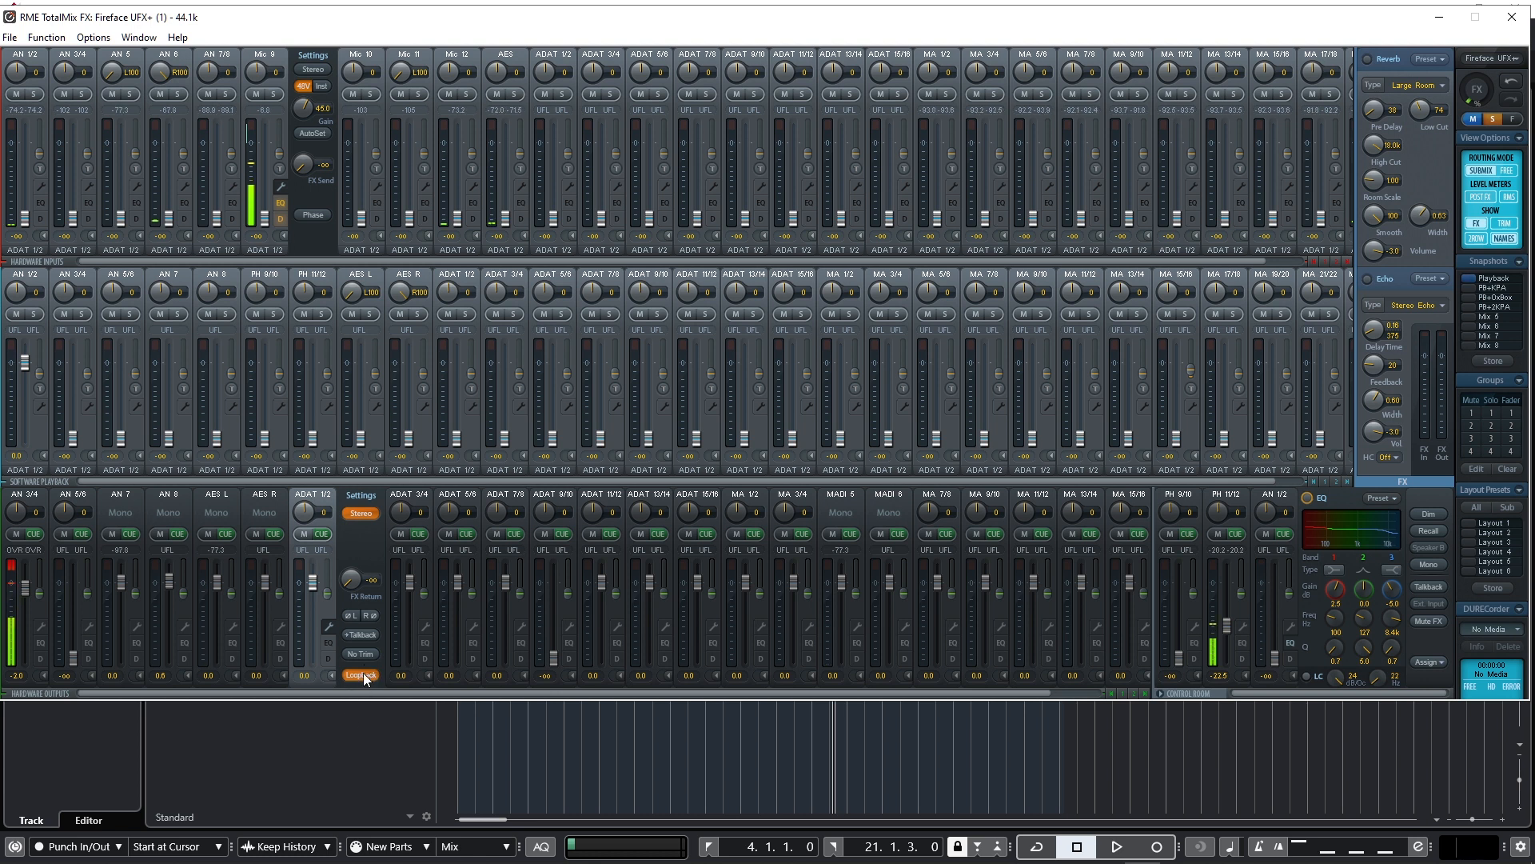
pyautogui.click(359, 674)
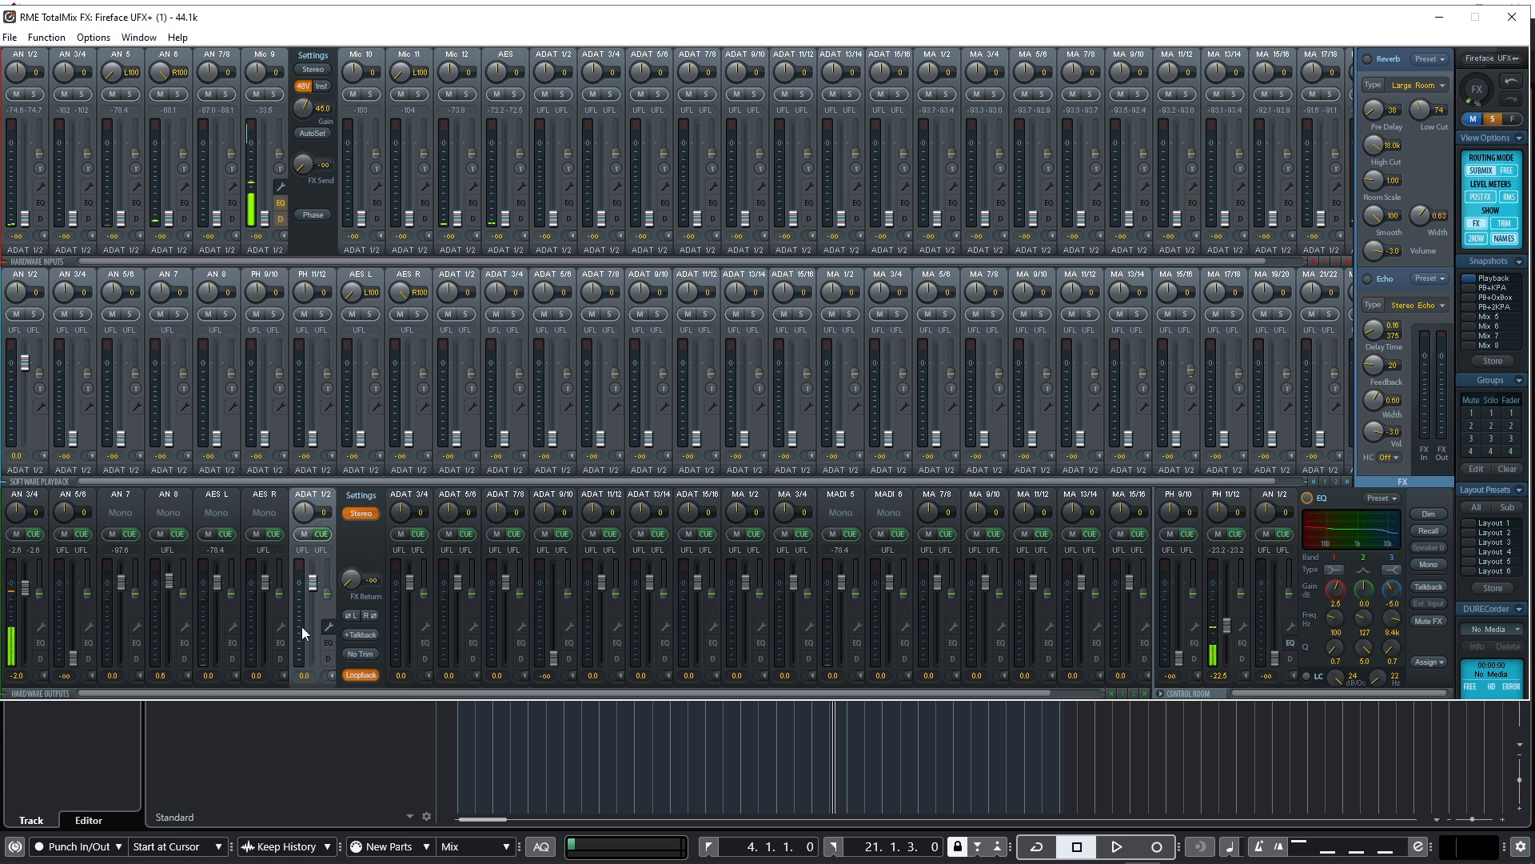
pyautogui.moveTo(313, 578)
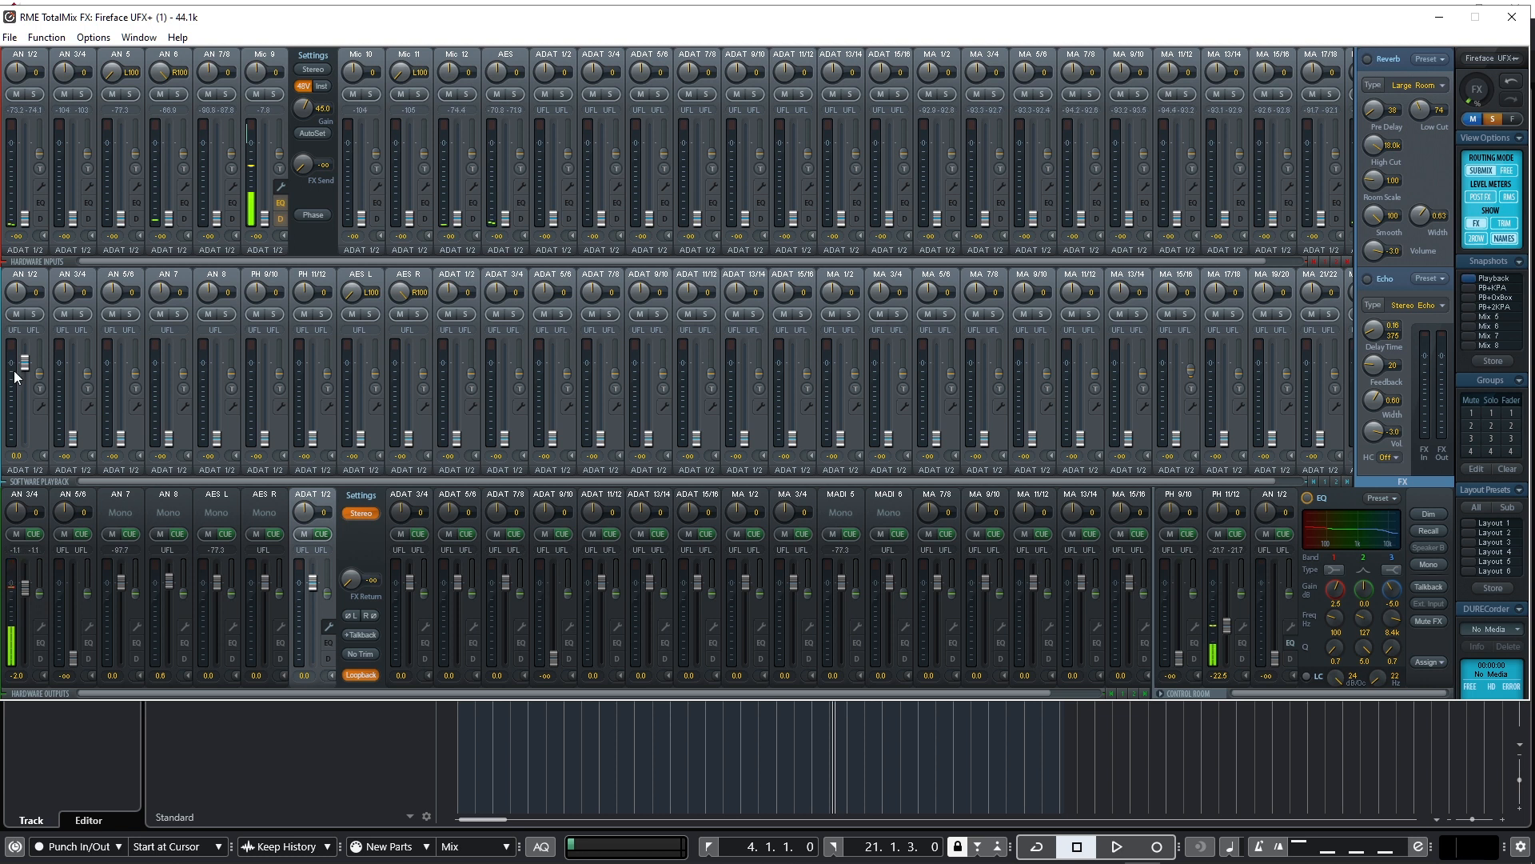
pyautogui.moveTo(337, 525)
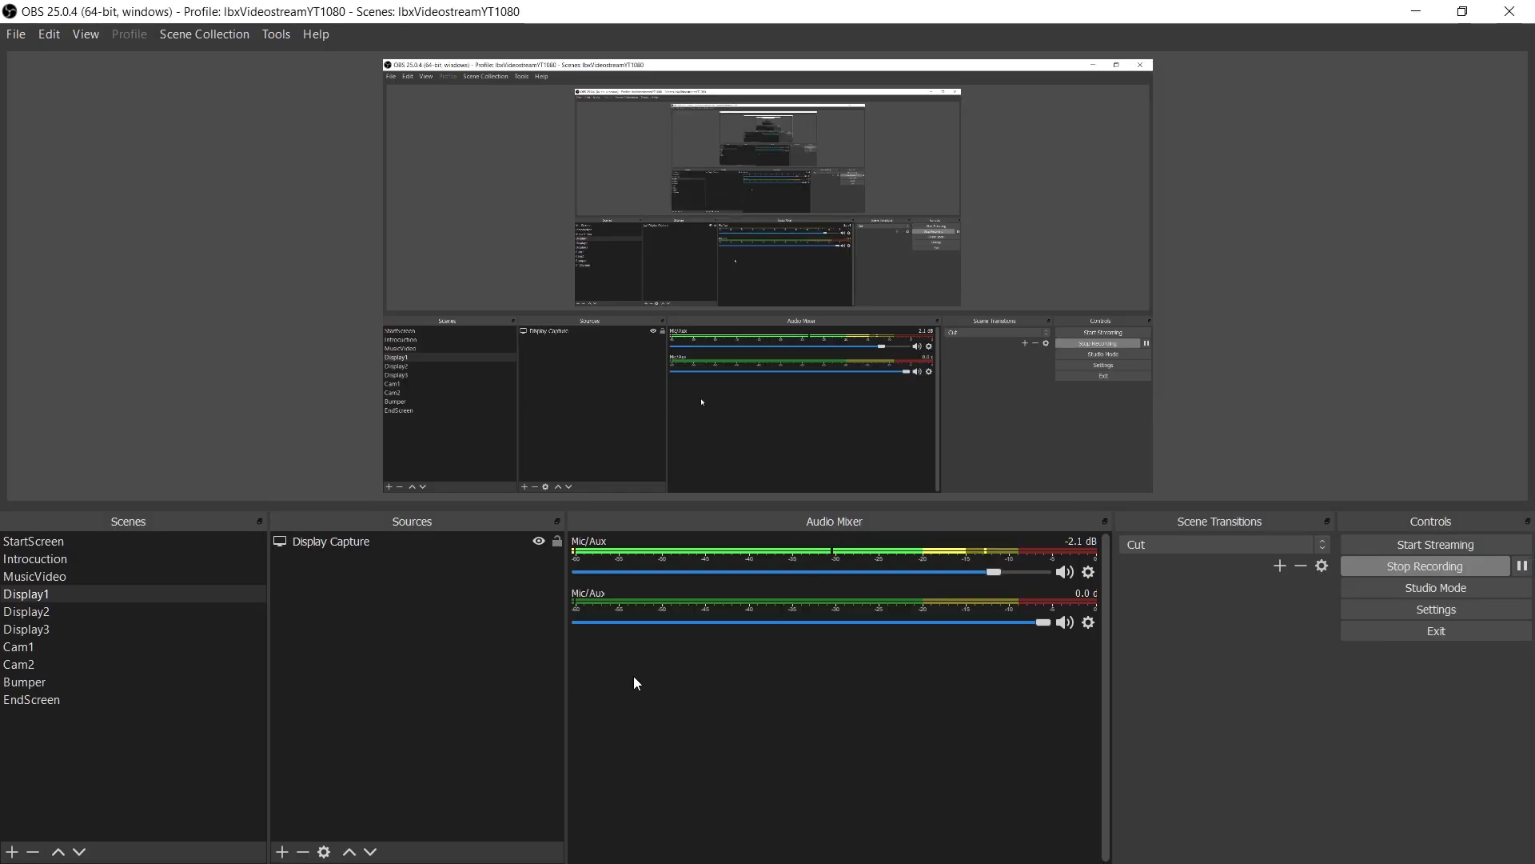
pyautogui.moveTo(125, 117)
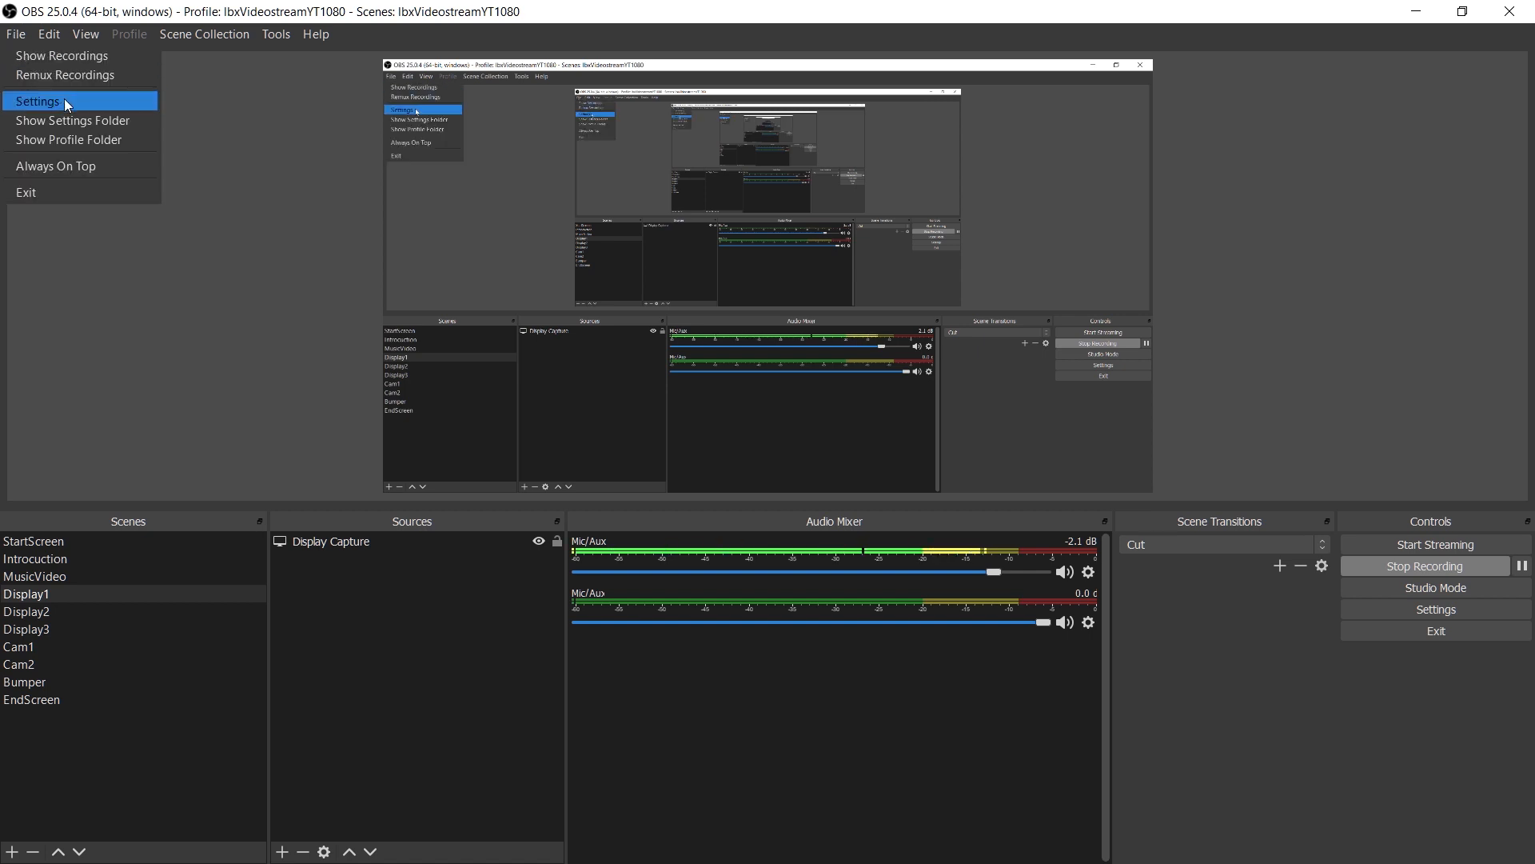
# Step: Show the Audio settings with Analog (9+10) as Mic device and ADAT (1+2) as Mic/Auxiliary Audio 2
pyautogui.click(37, 101)
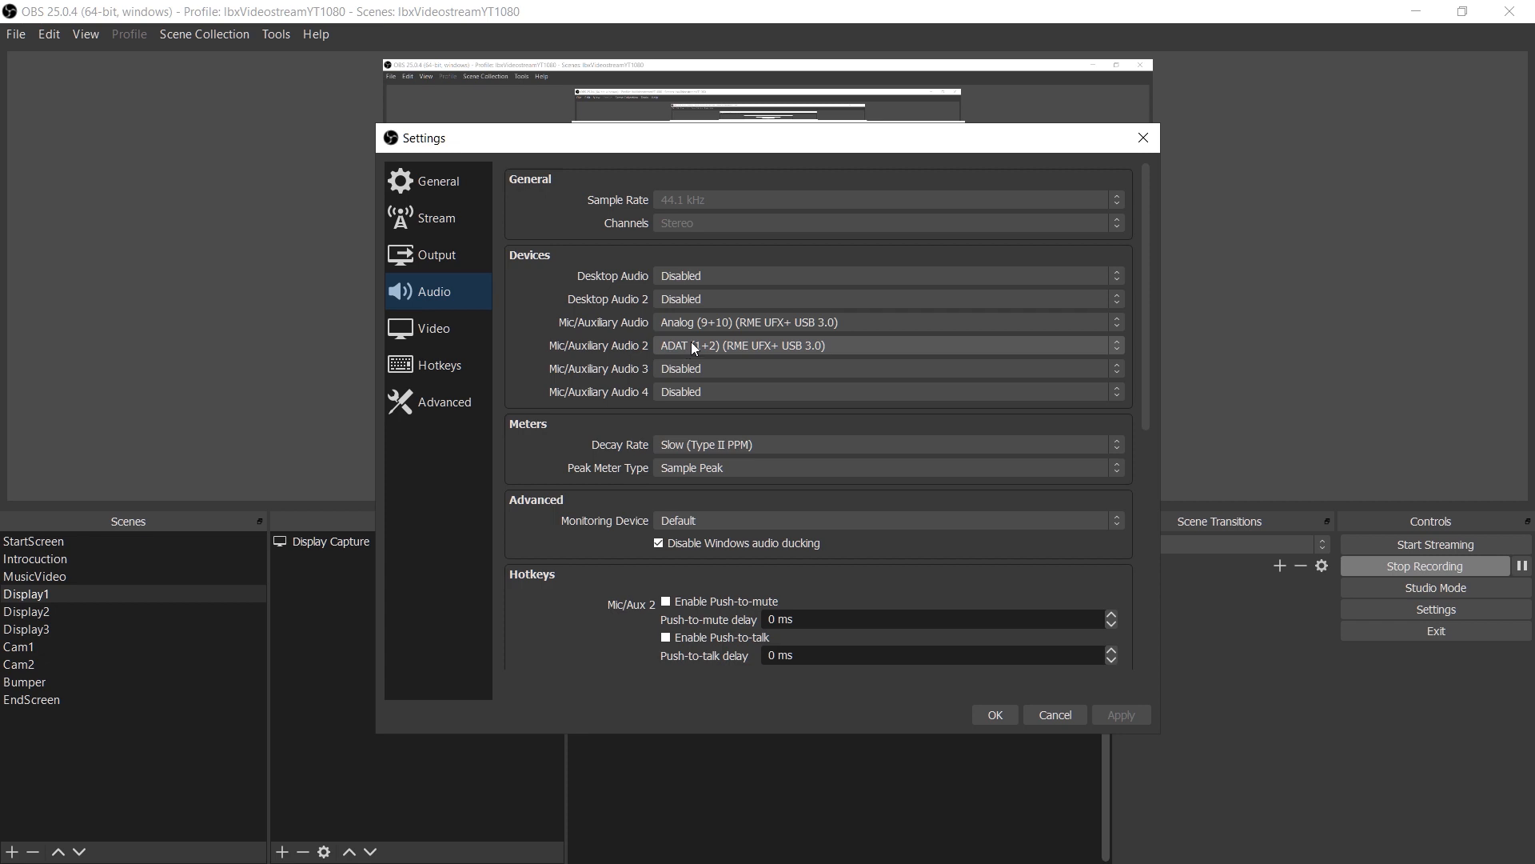
pyautogui.moveTo(705, 352)
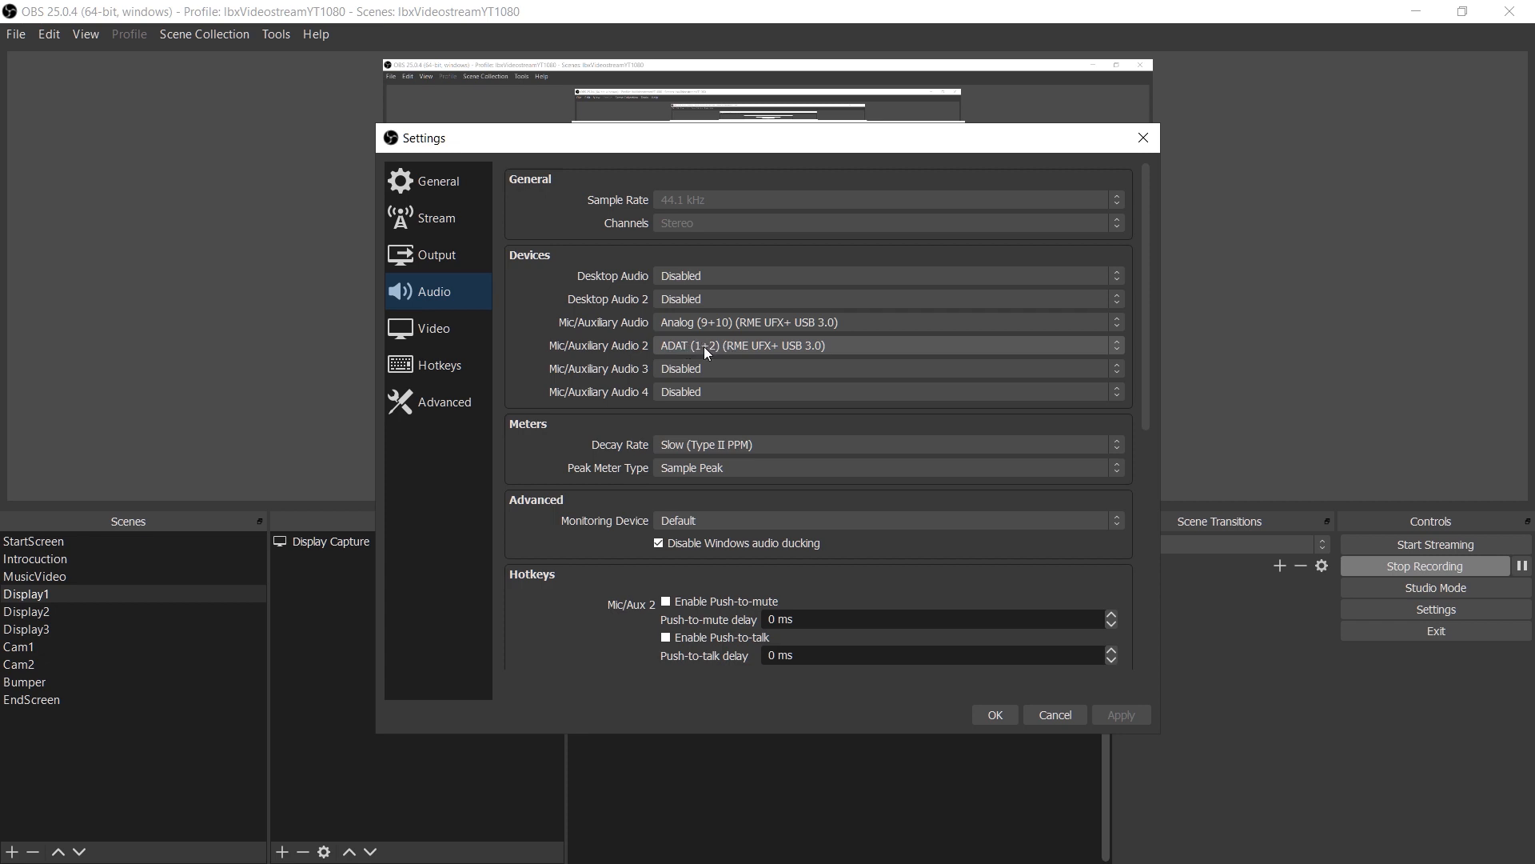
pyautogui.moveTo(1039, 707)
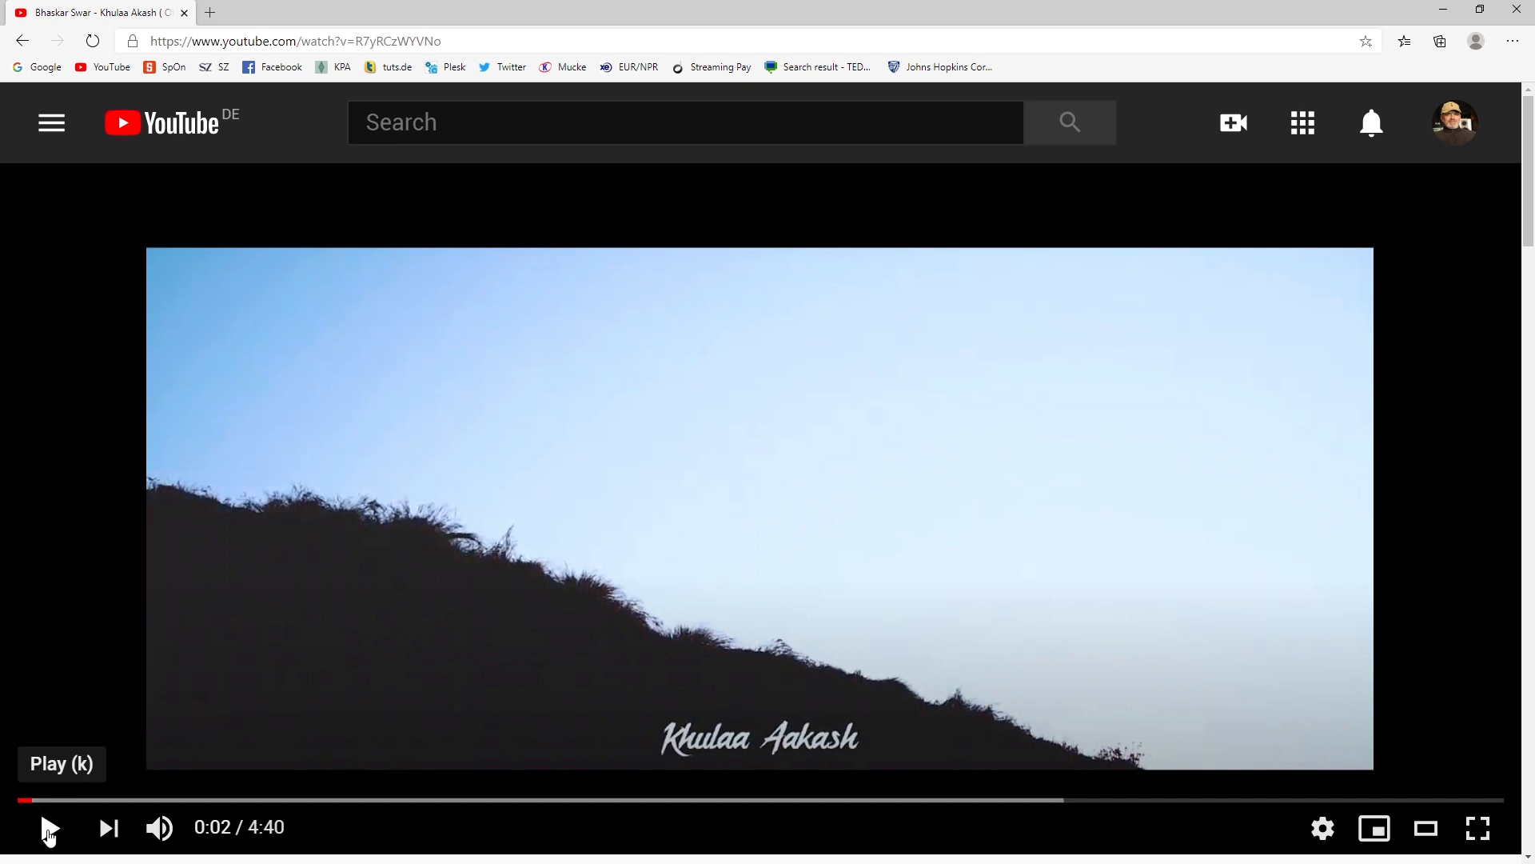
# Step: Play the Khulaa Aakash YouTube video as desktop audio and return to the TotalMix FX mixer
pyautogui.click(50, 827)
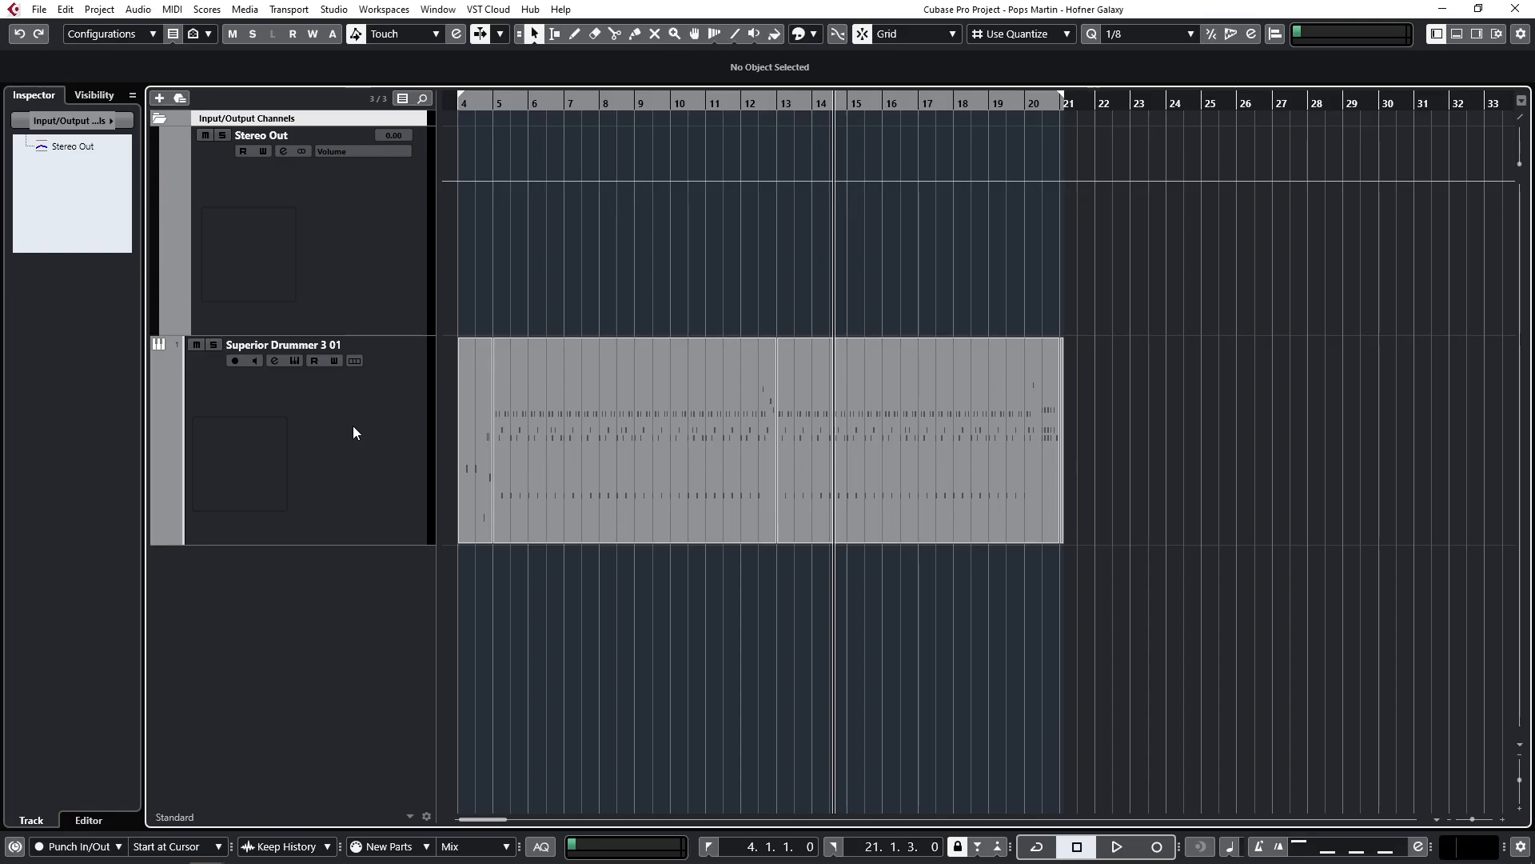
pyautogui.click(1115, 846)
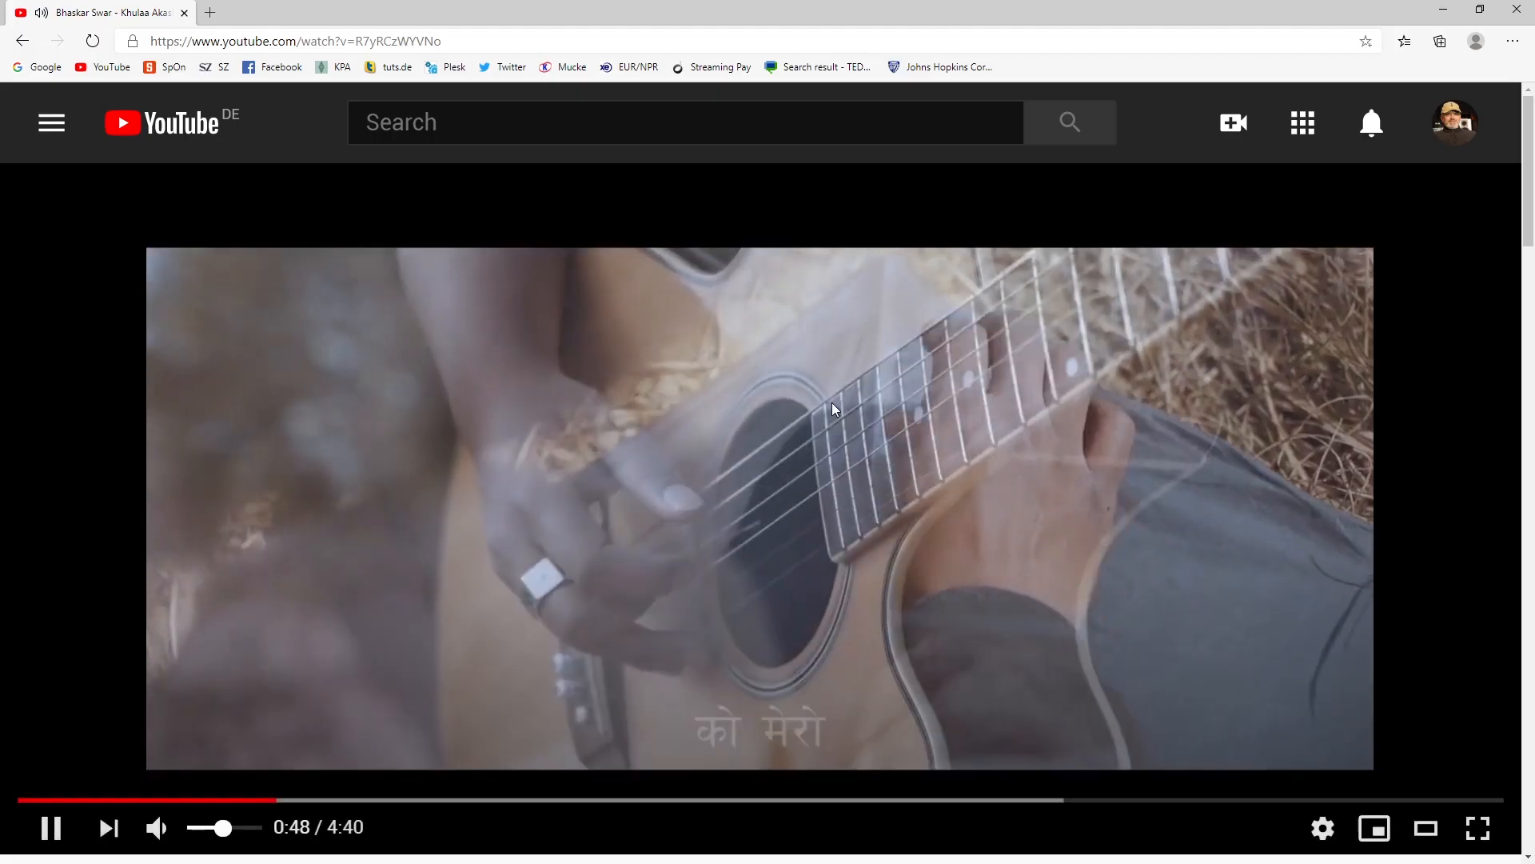
pyautogui.click(51, 827)
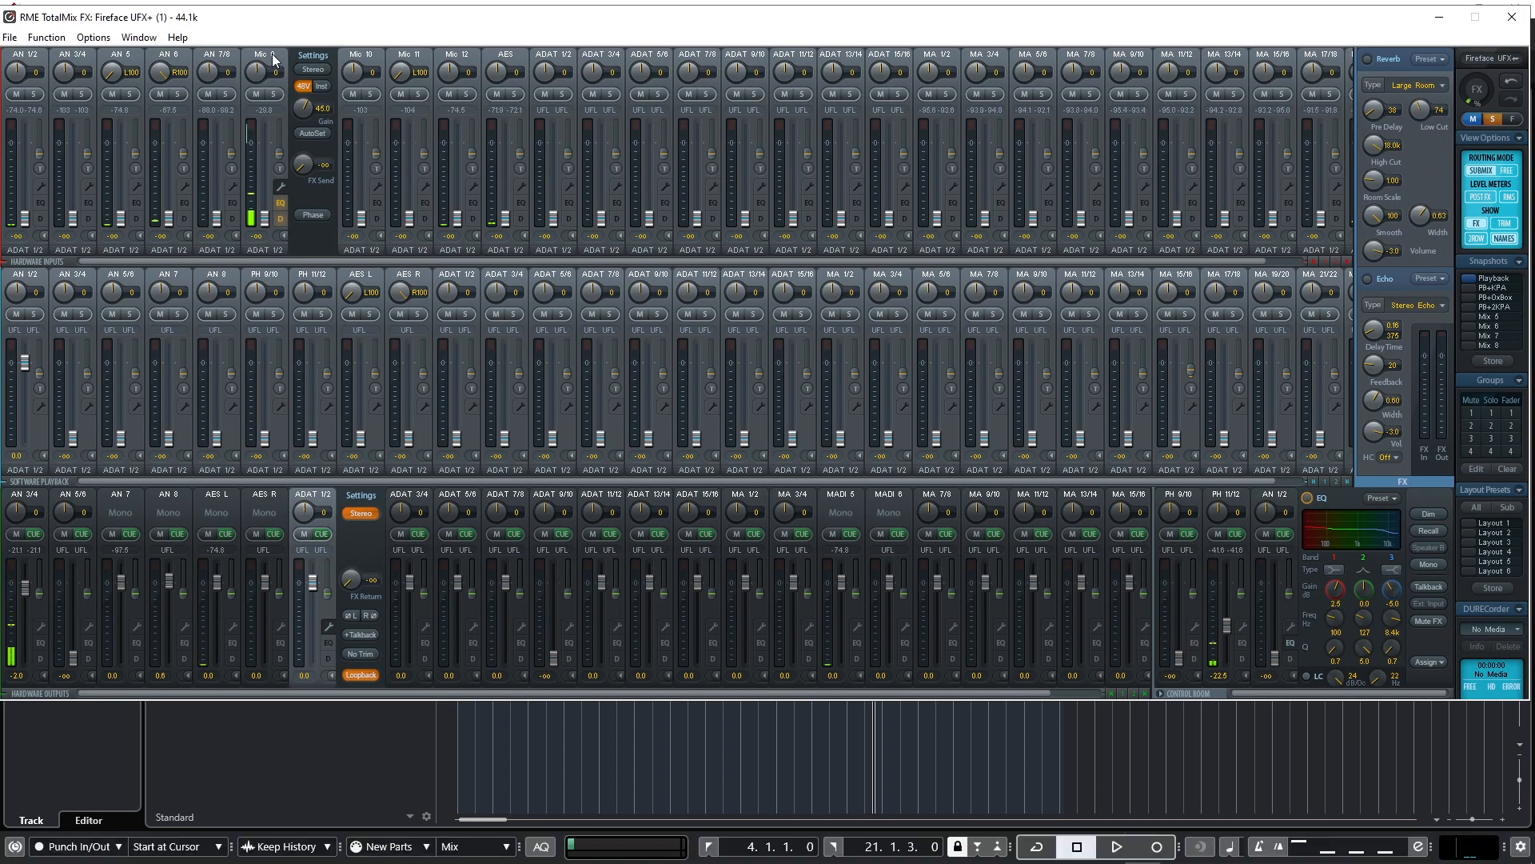
pyautogui.moveTo(309, 27)
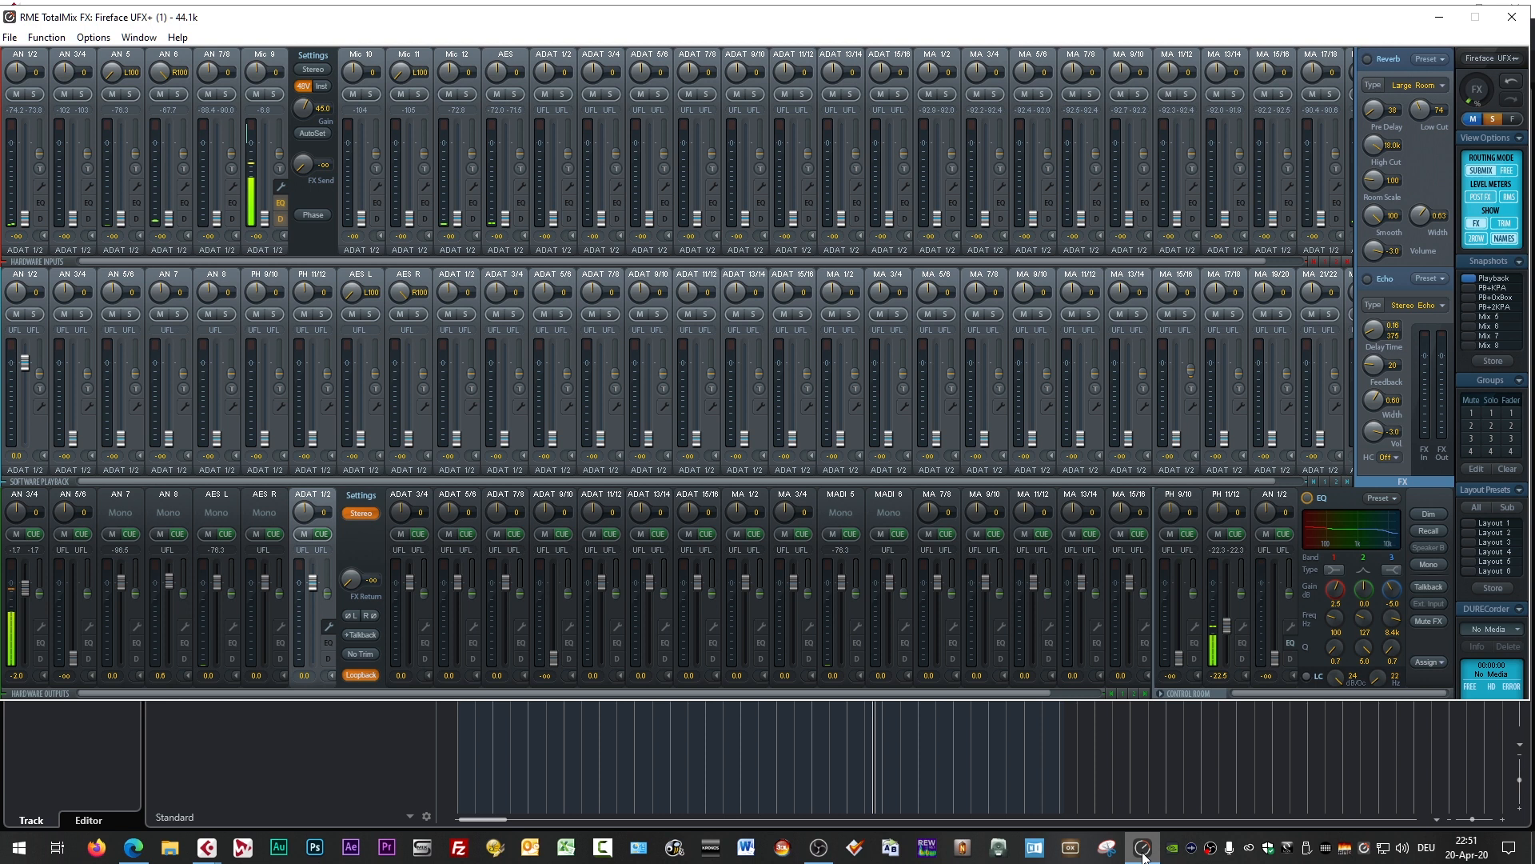
pyautogui.moveTo(1359, 848)
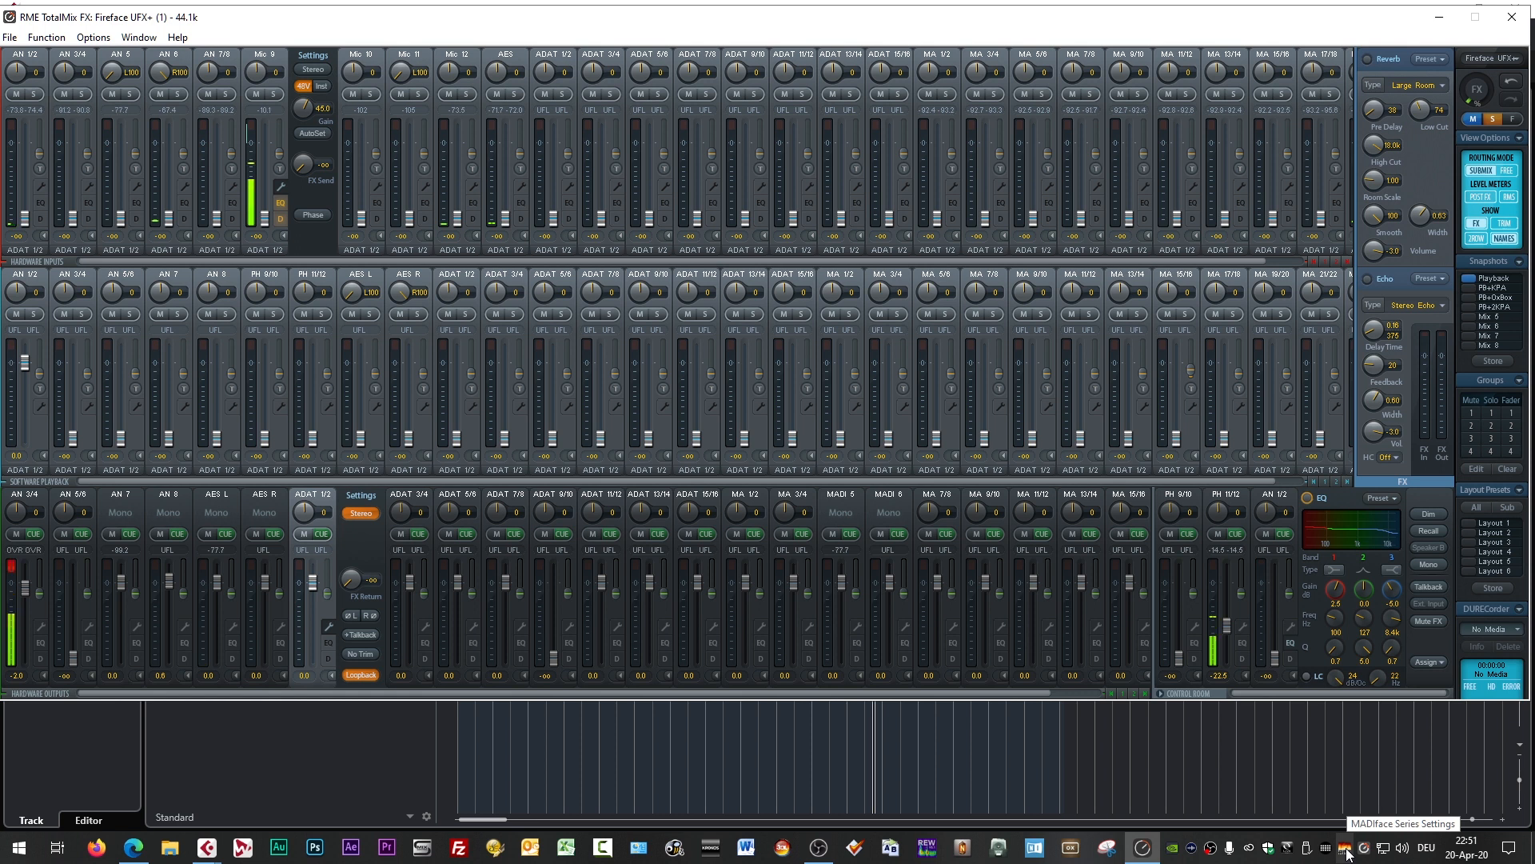
pyautogui.click(1345, 848)
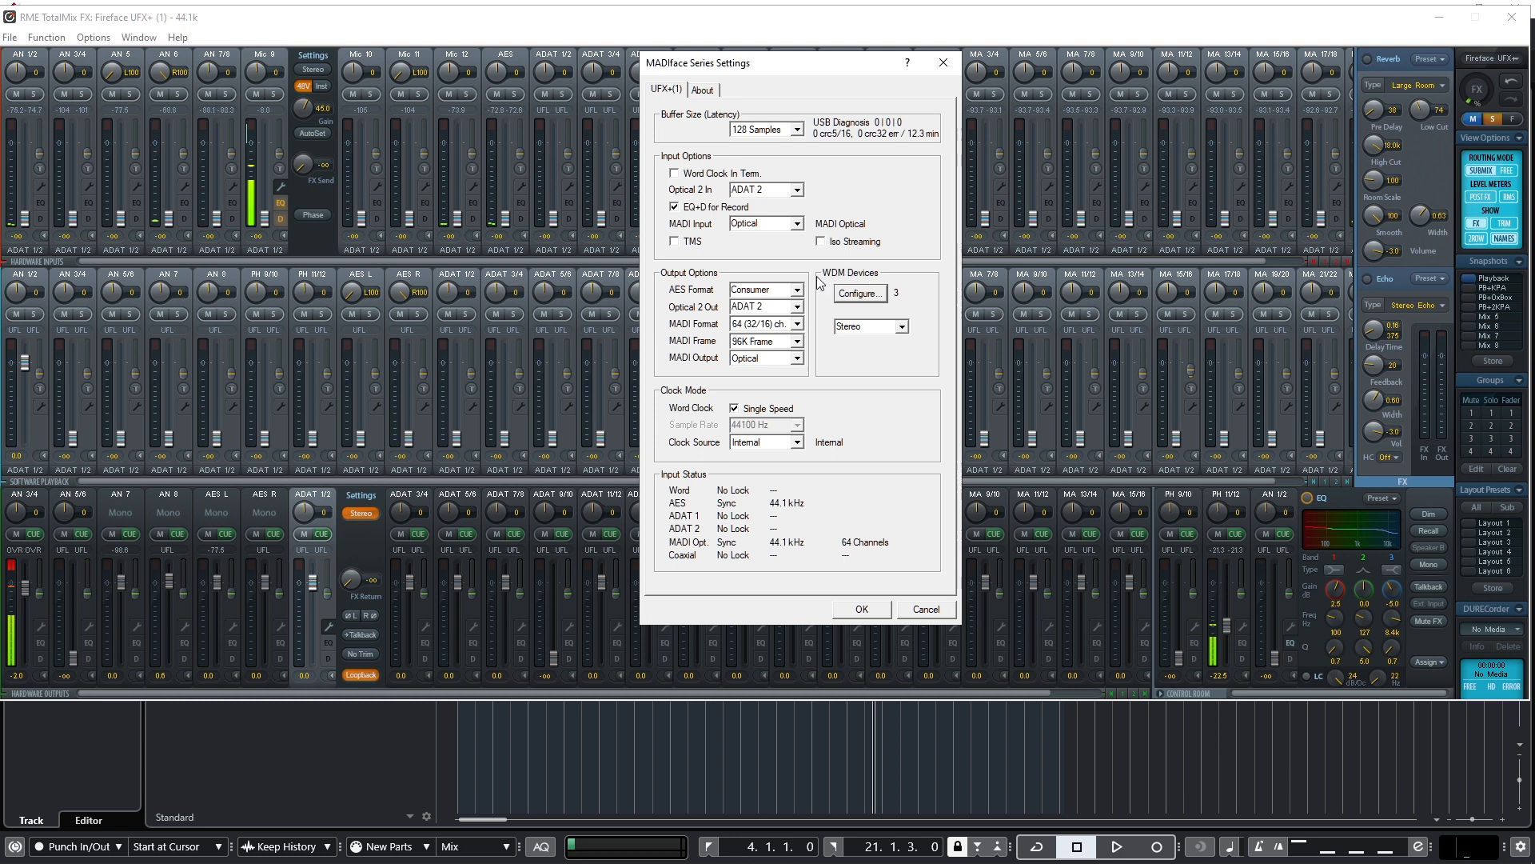
pyautogui.moveTo(870, 274)
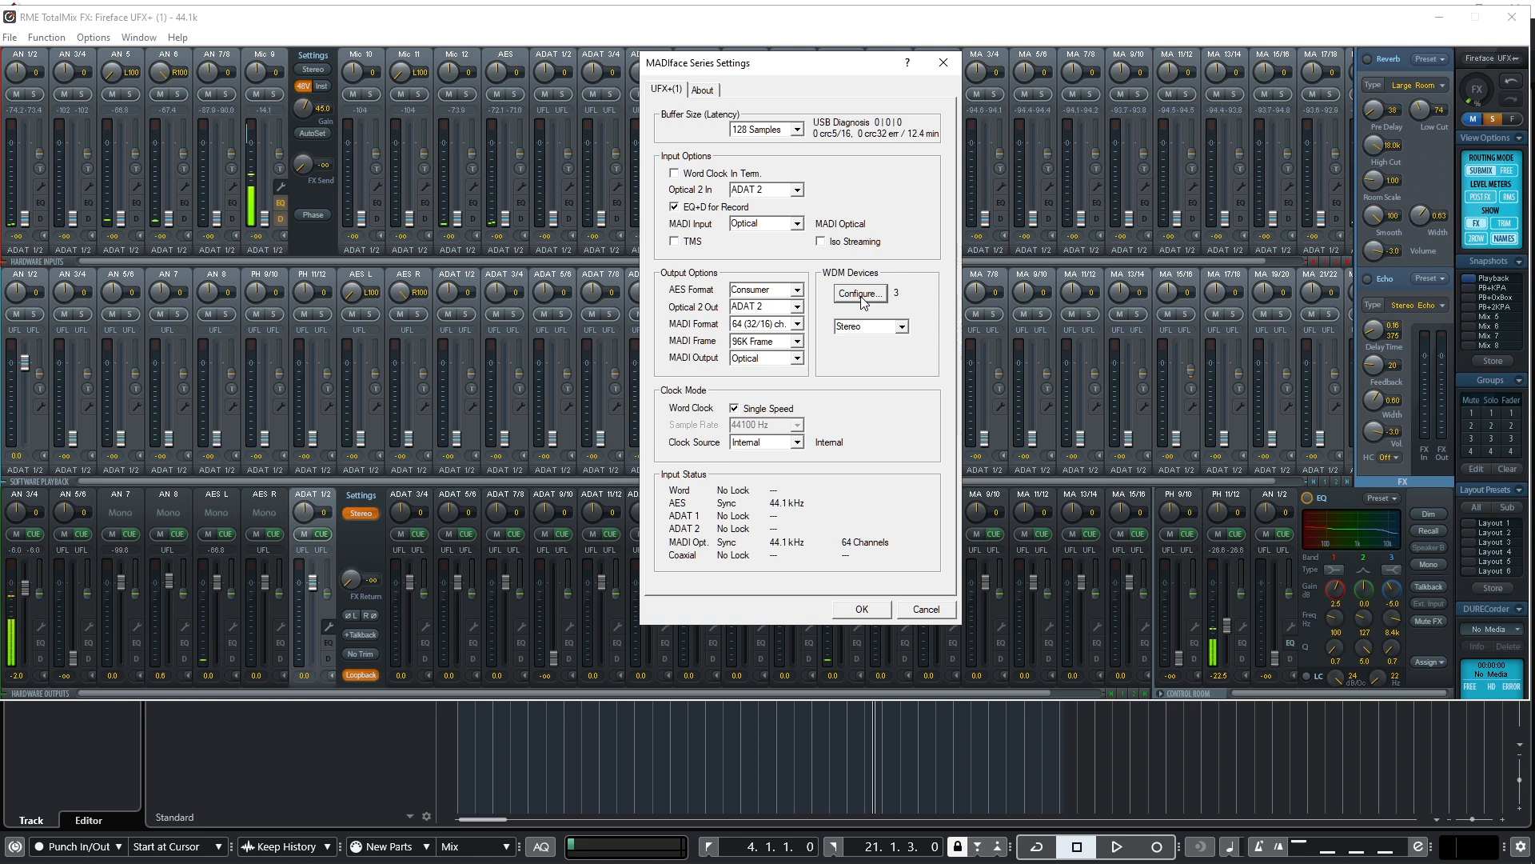
pyautogui.moveTo(852, 295)
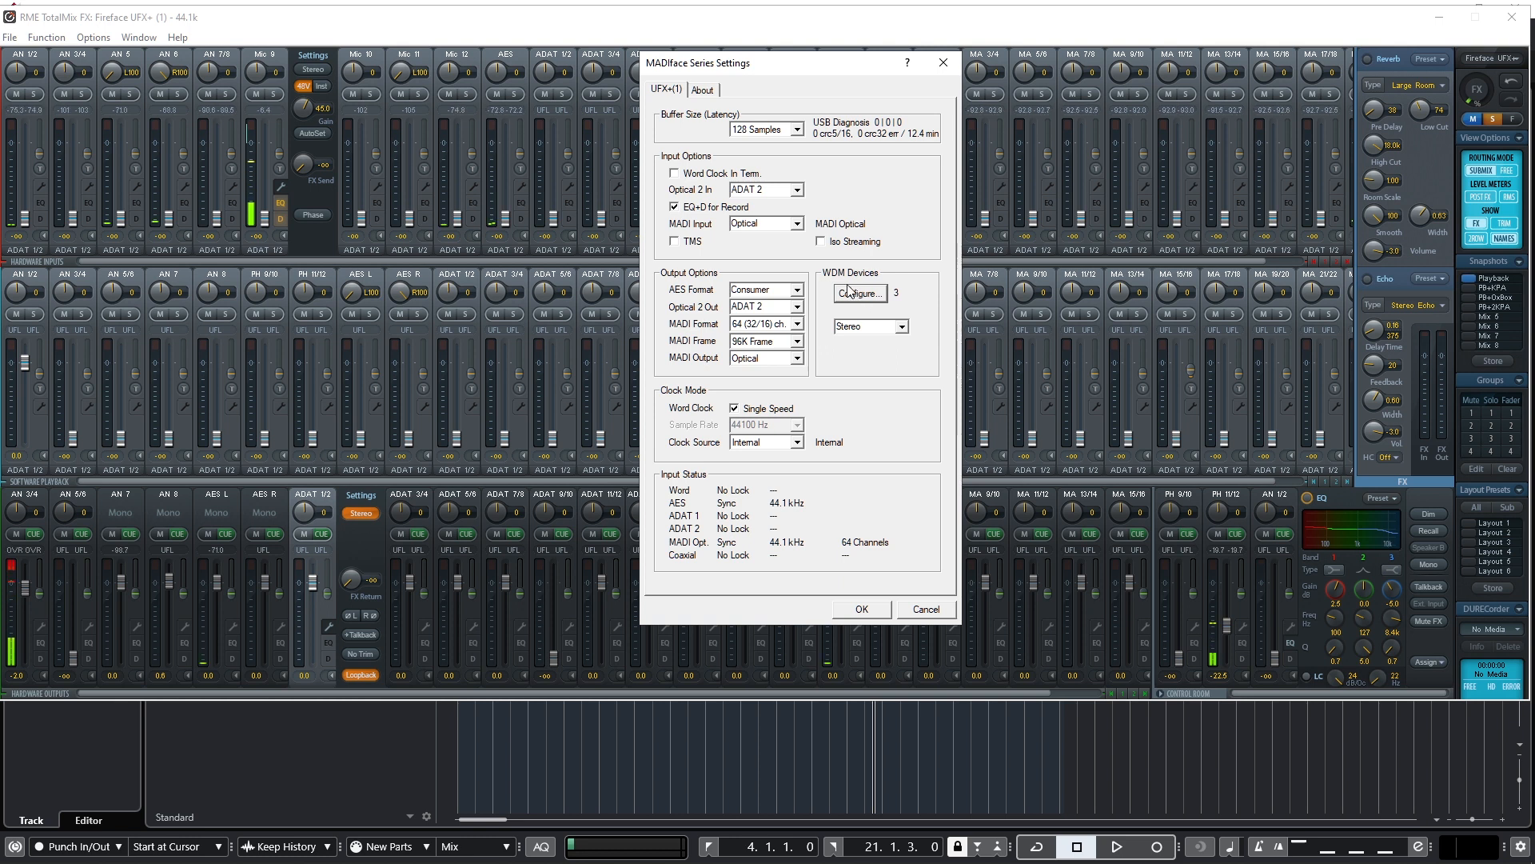
pyautogui.click(857, 293)
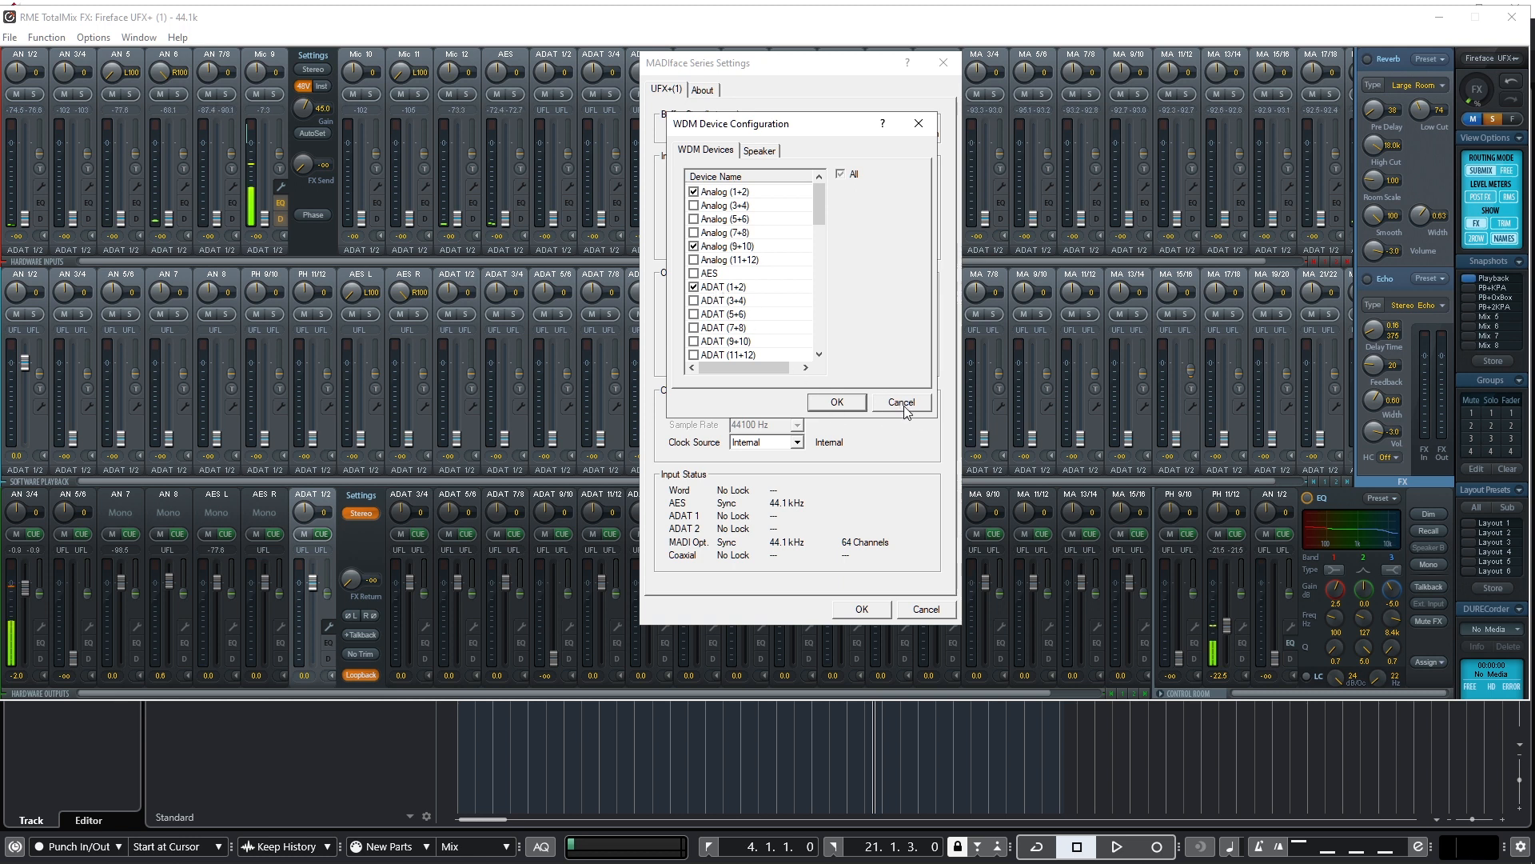
pyautogui.moveTo(891, 392)
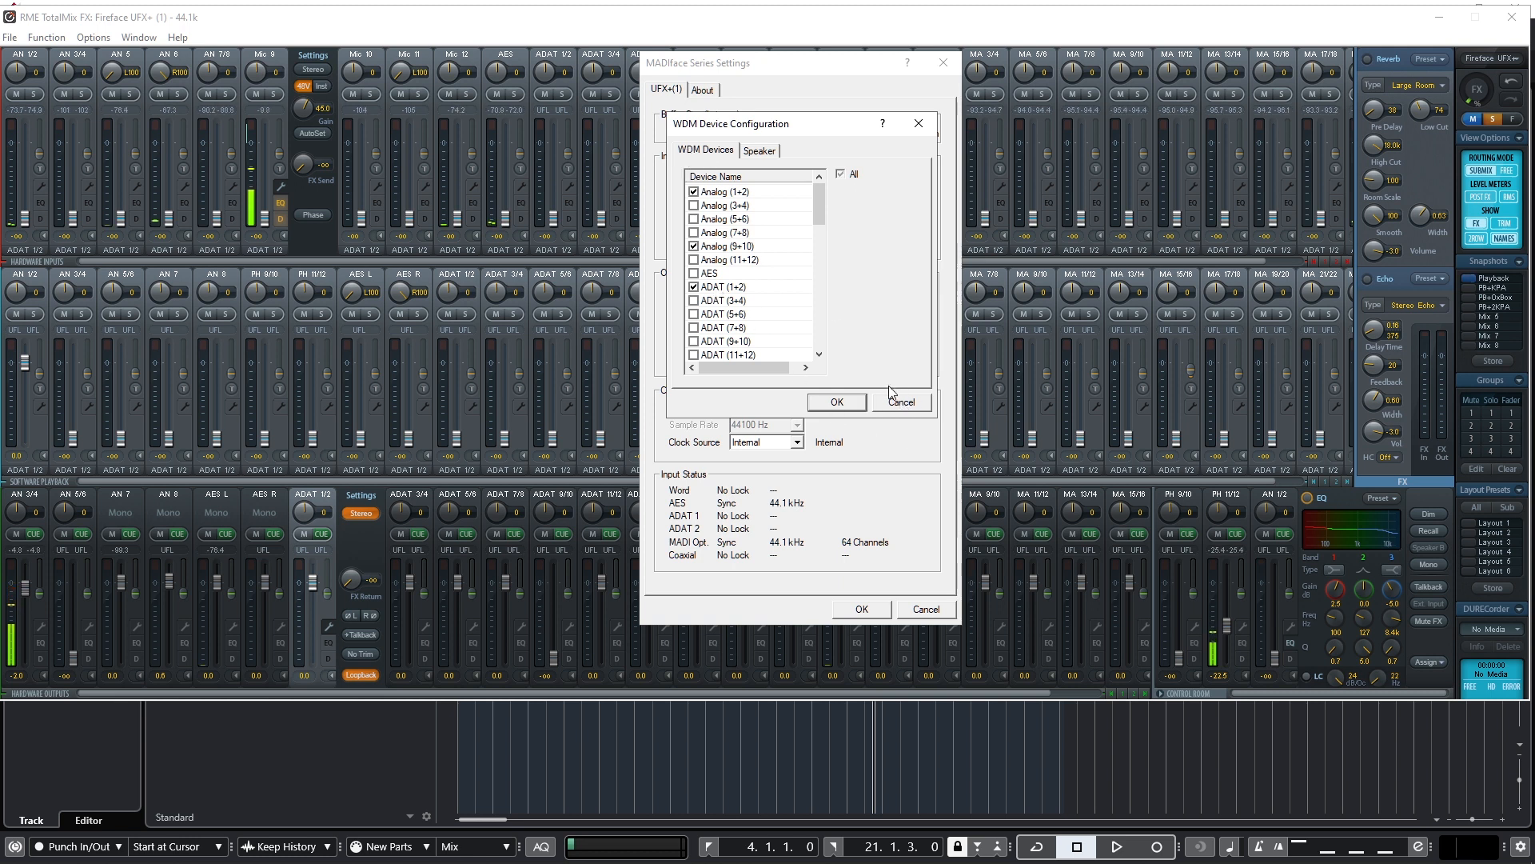
pyautogui.click(835, 401)
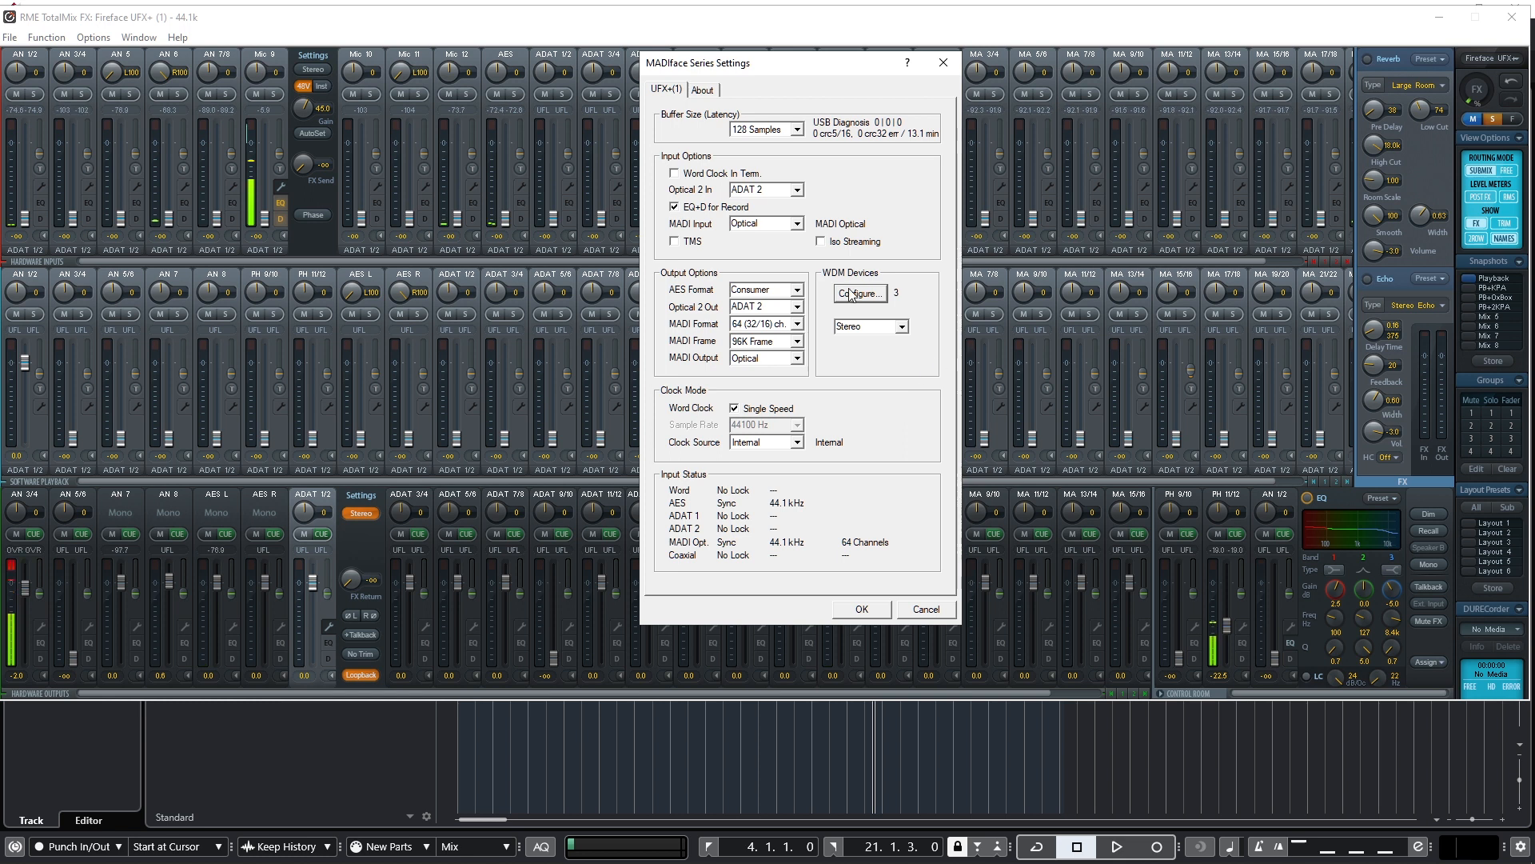
pyautogui.moveTo(862, 299)
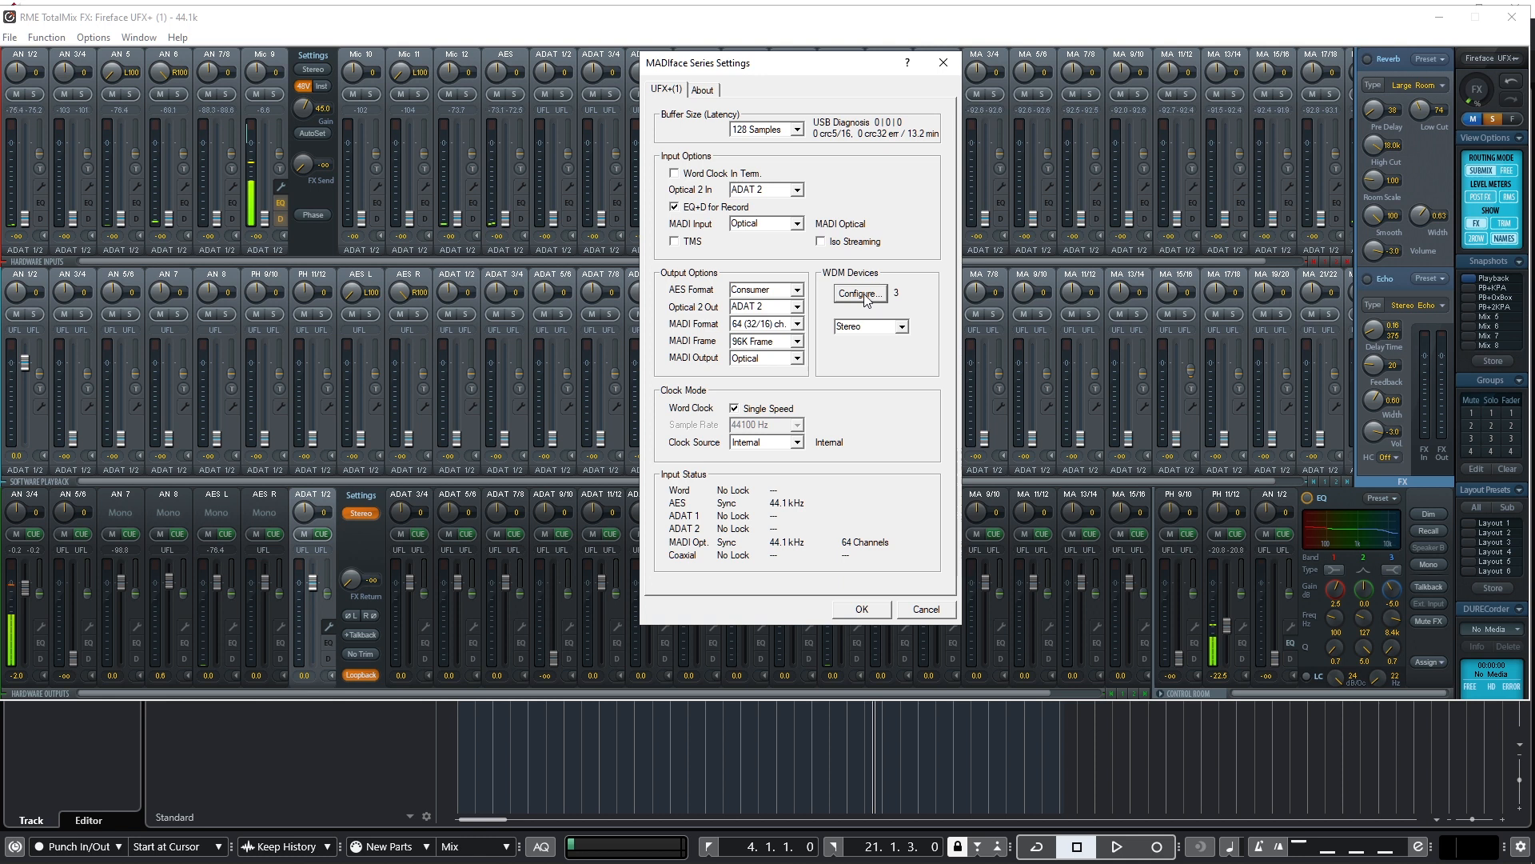
pyautogui.click(859, 295)
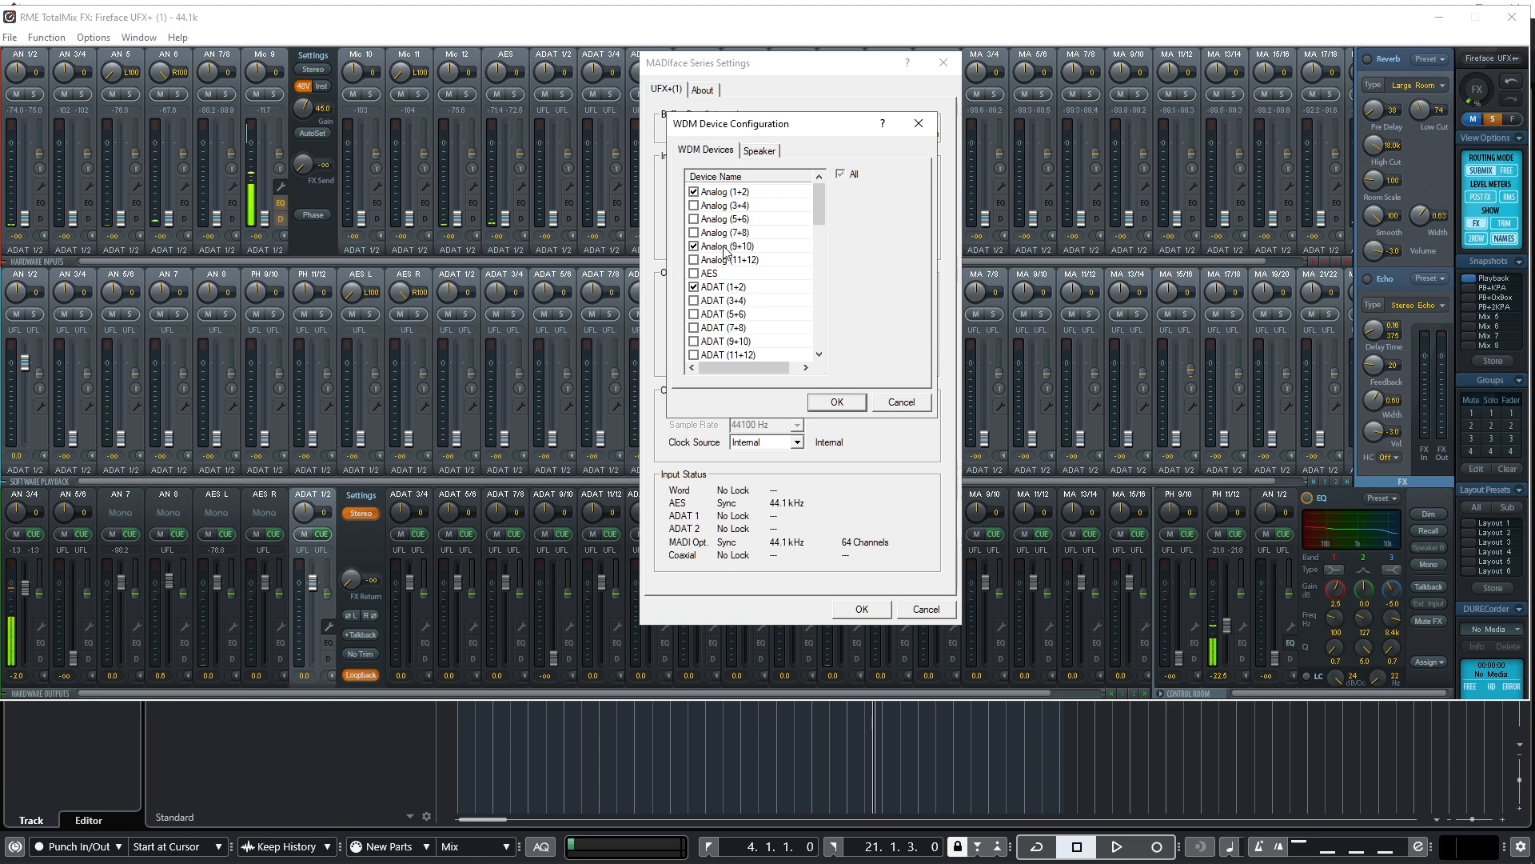
pyautogui.moveTo(820, 405)
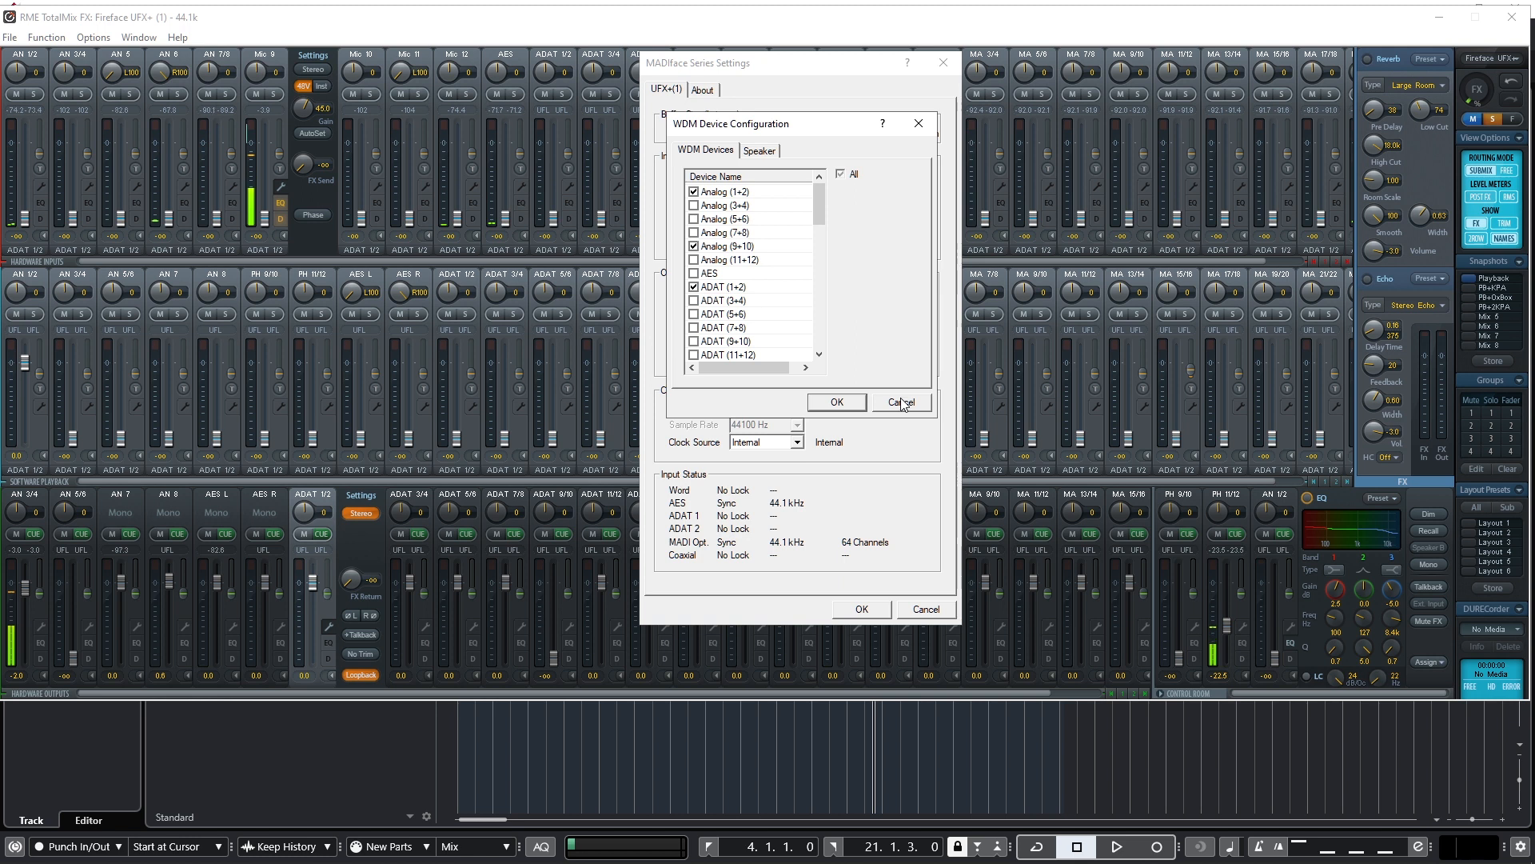
pyautogui.click(897, 403)
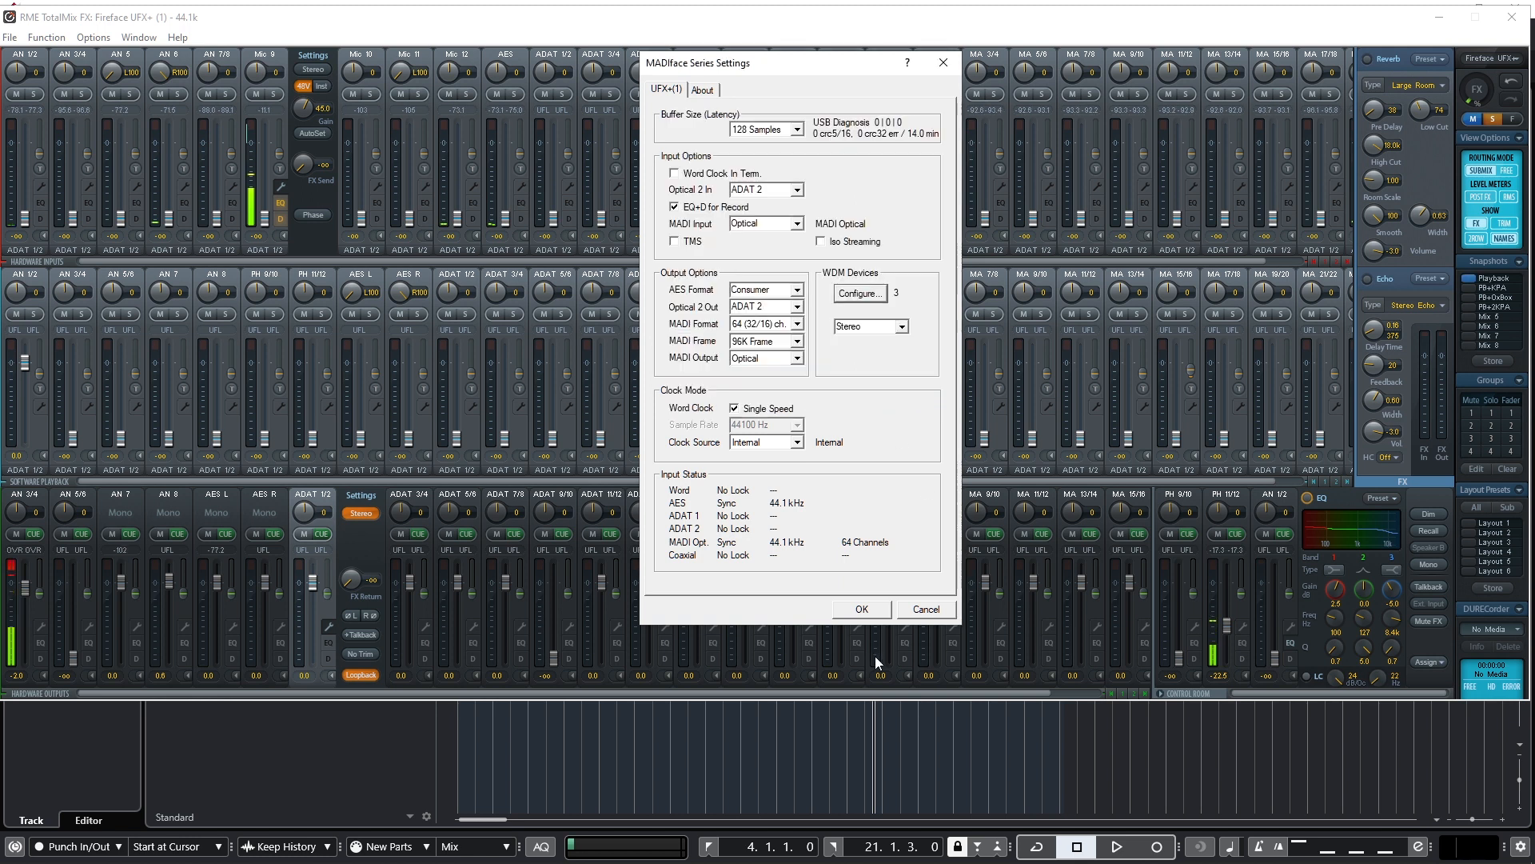
# Step: Bring the TotalMix FX mixer to the front, hiding the MADIface Series Settings dialog
pyautogui.click(861, 608)
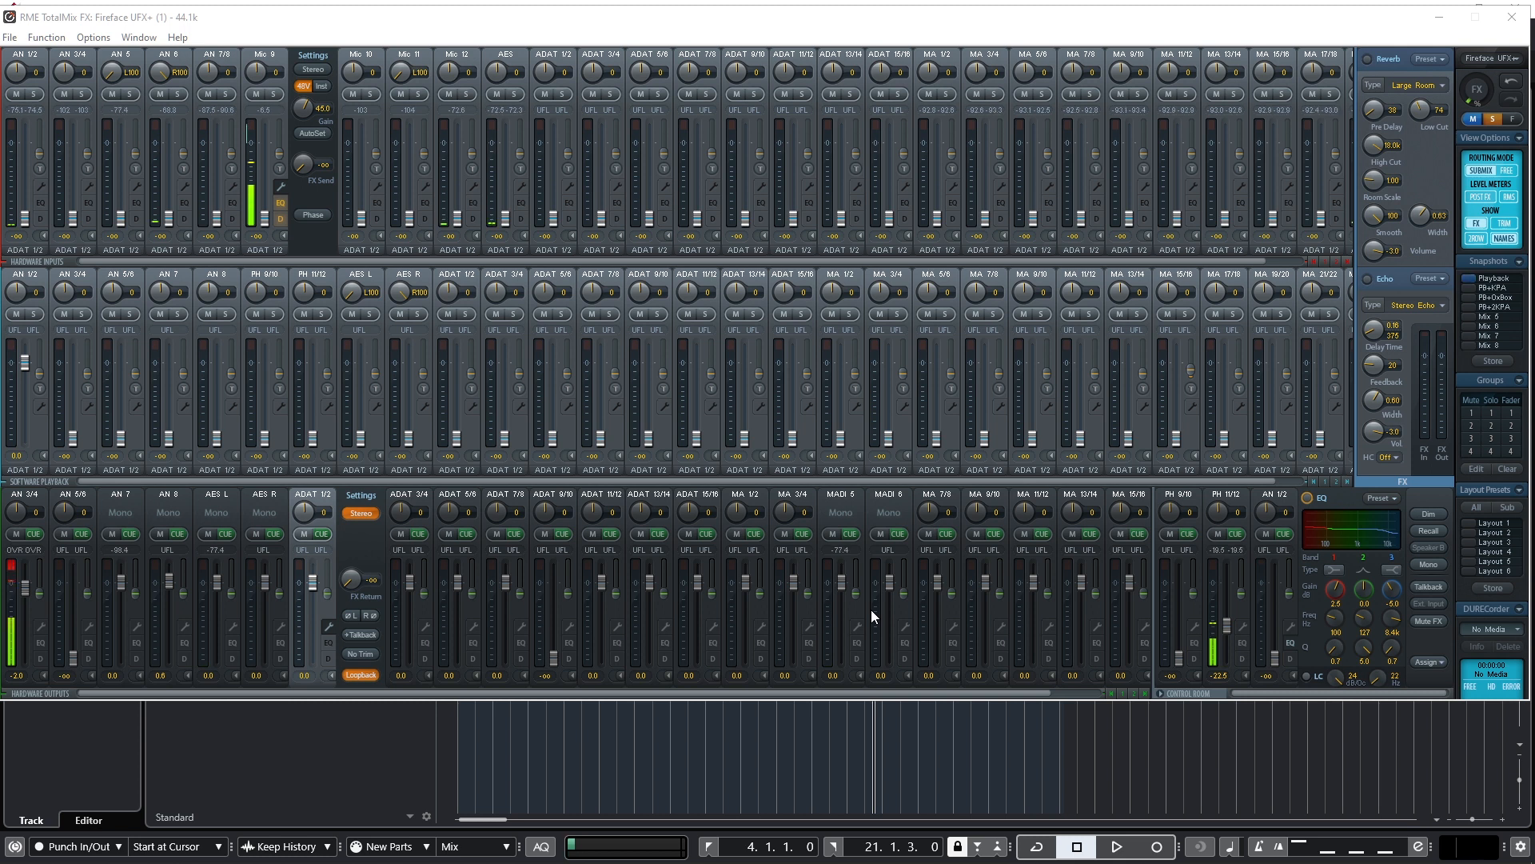
pyautogui.moveTo(948, 551)
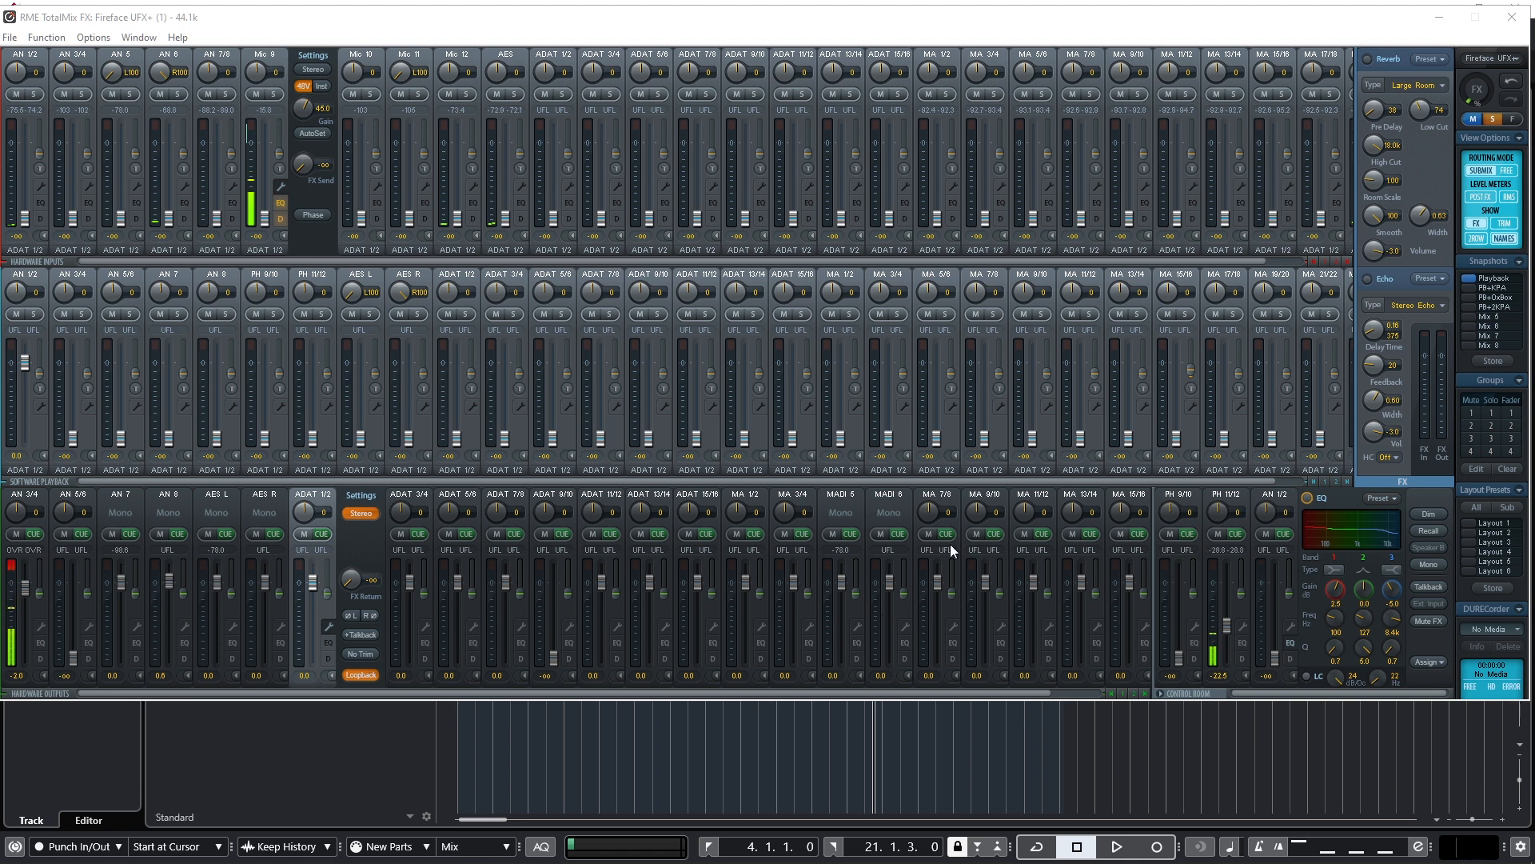
pyautogui.moveTo(356, 416)
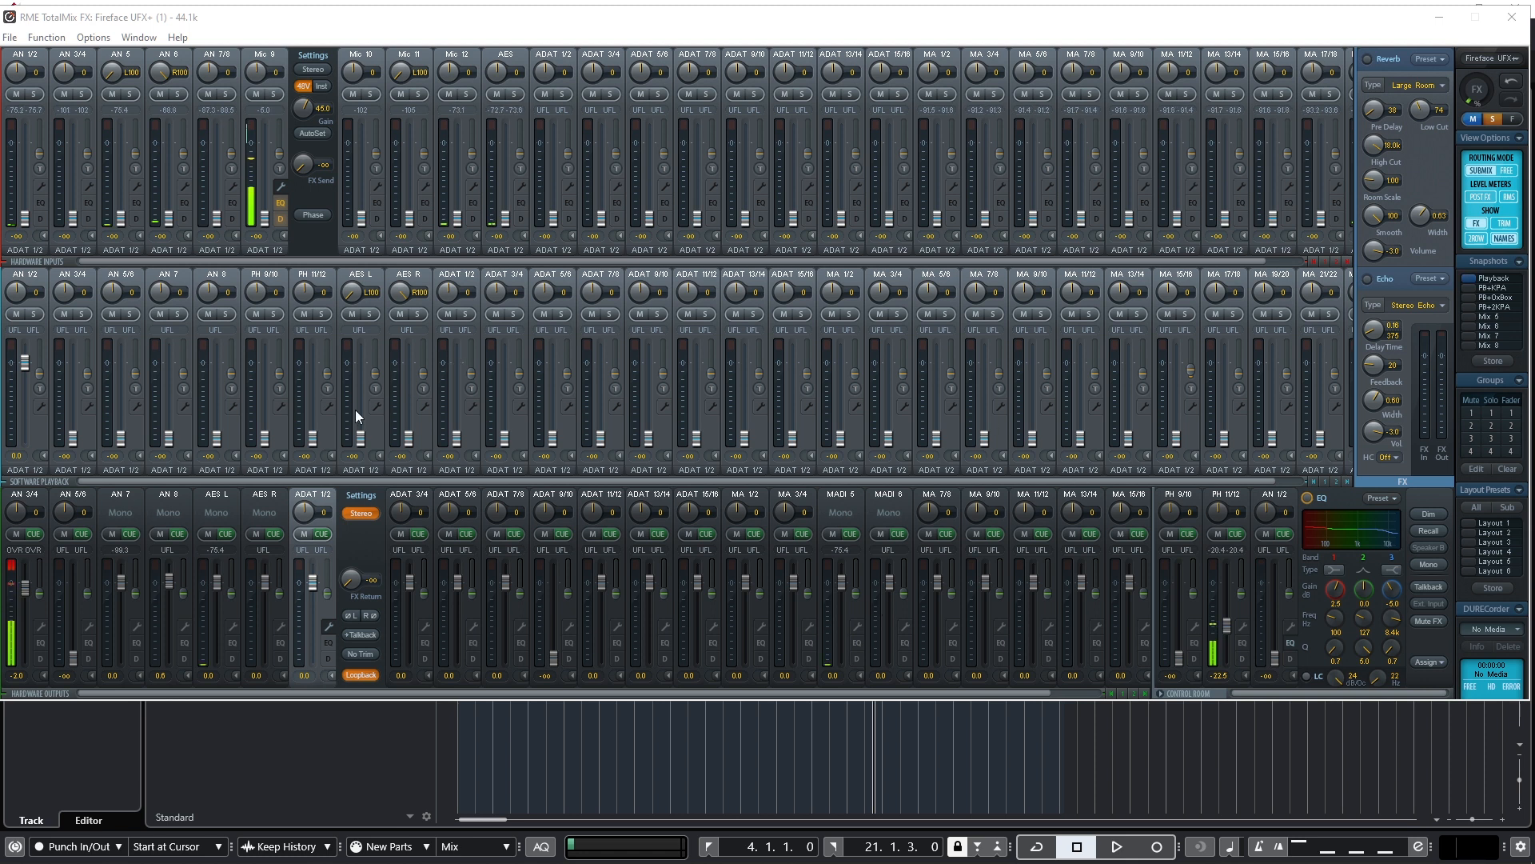